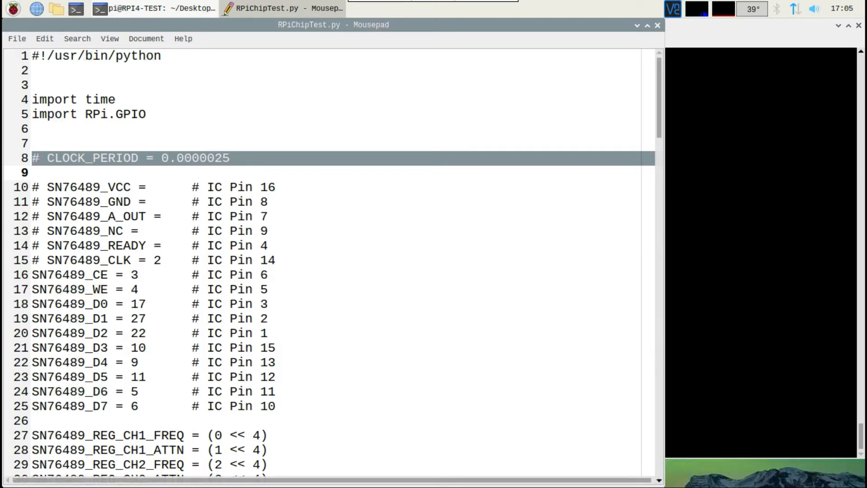
- Review the GPIO pin definitions, highlighting the CE and WE pin lines
scroll(down, 3)
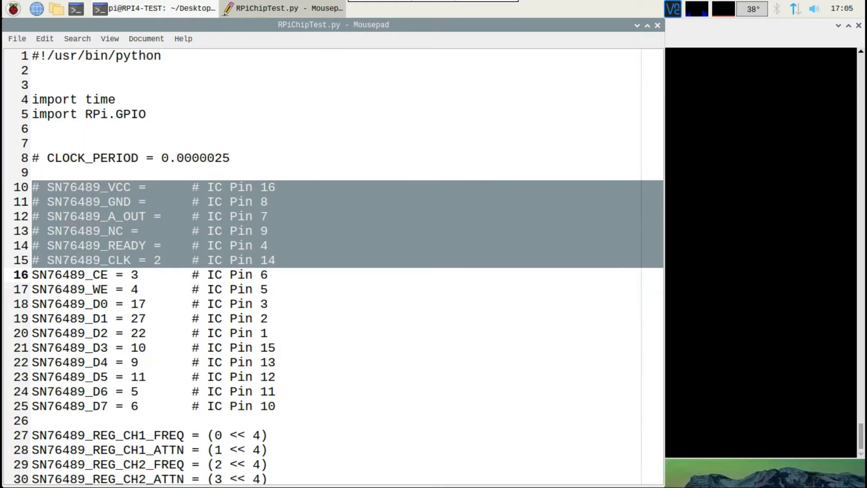
click(33, 274)
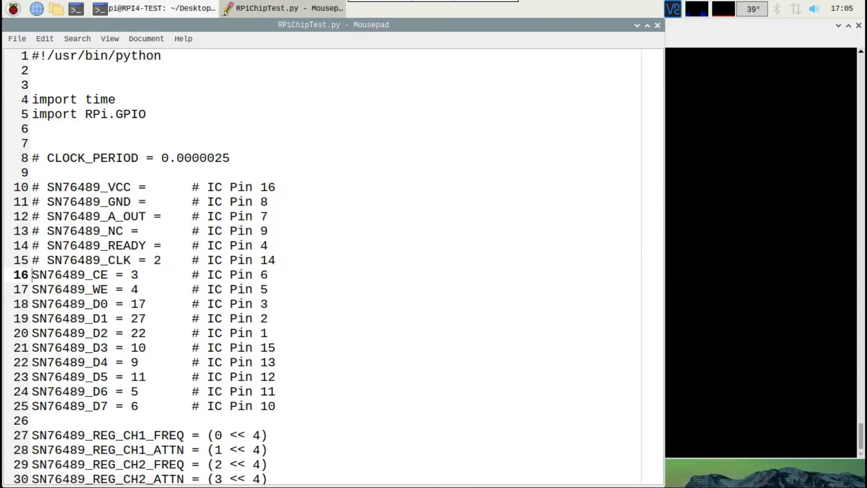
drag(31, 274, 32, 333)
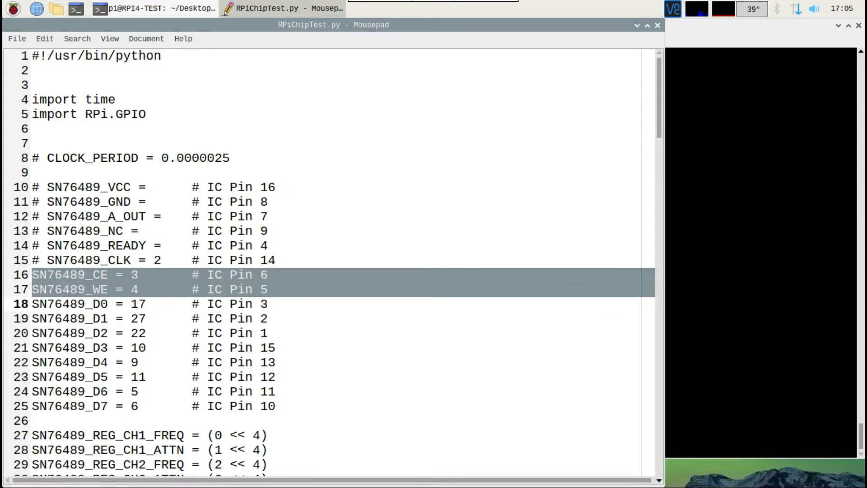
scroll(down, 3)
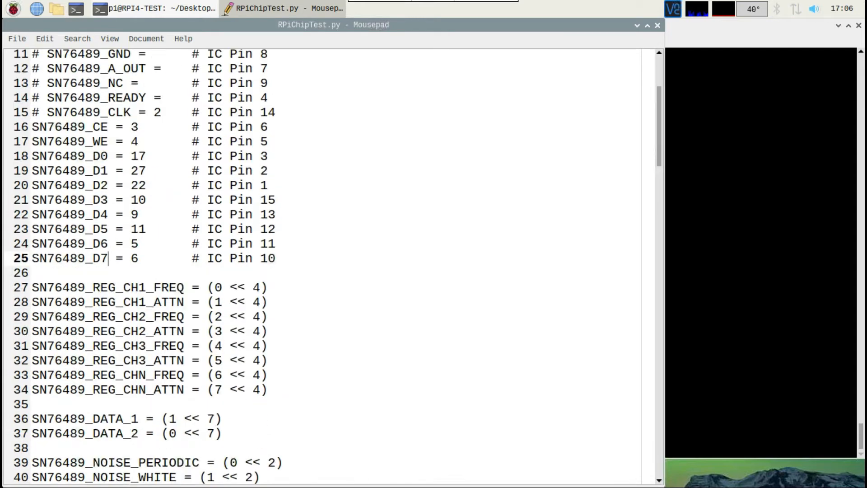
scroll(down, 3)
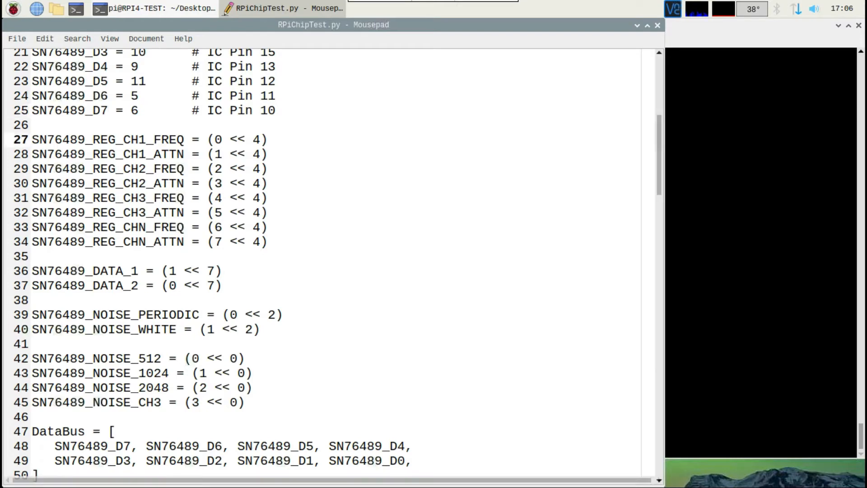
- Review the register constants: channel 1 frequency, DATA_1/DATA_2, NOISE_CH3 and the DataBus list
drag(32, 139, 266, 226)
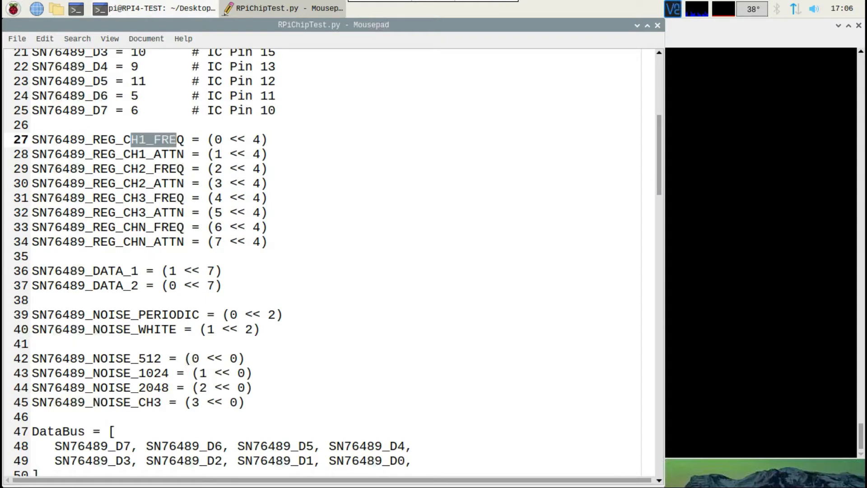
double_click(153, 153)
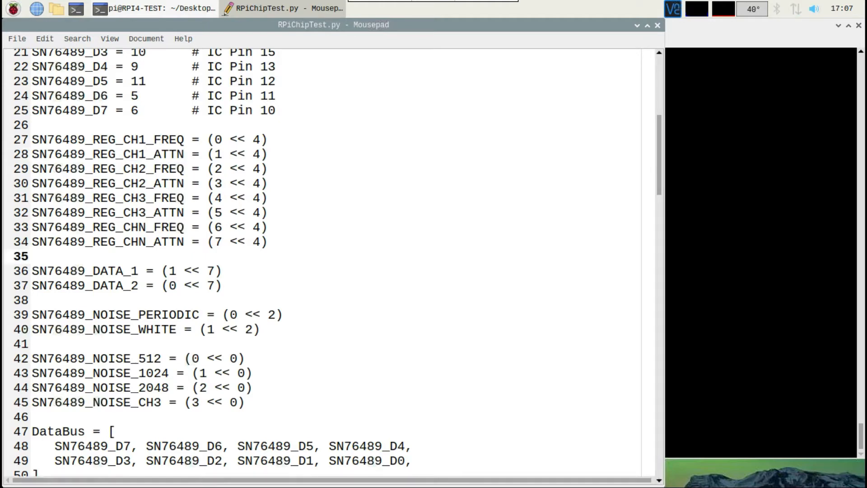
click(36, 256)
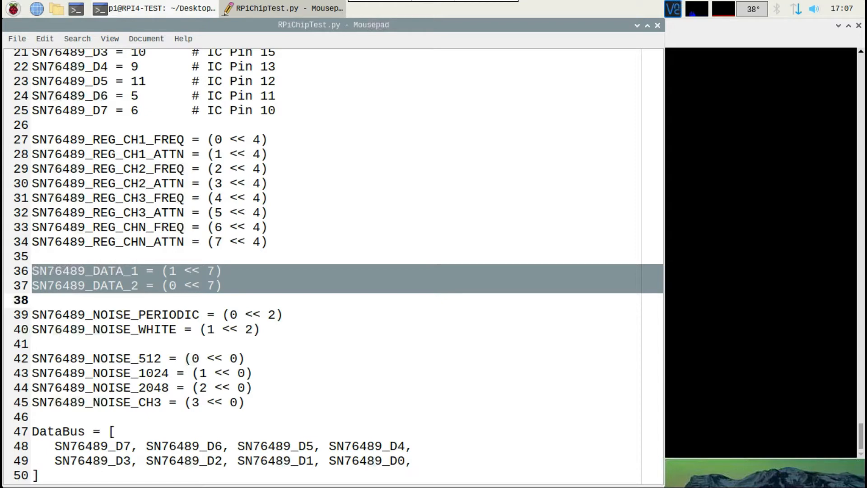
click(33, 299)
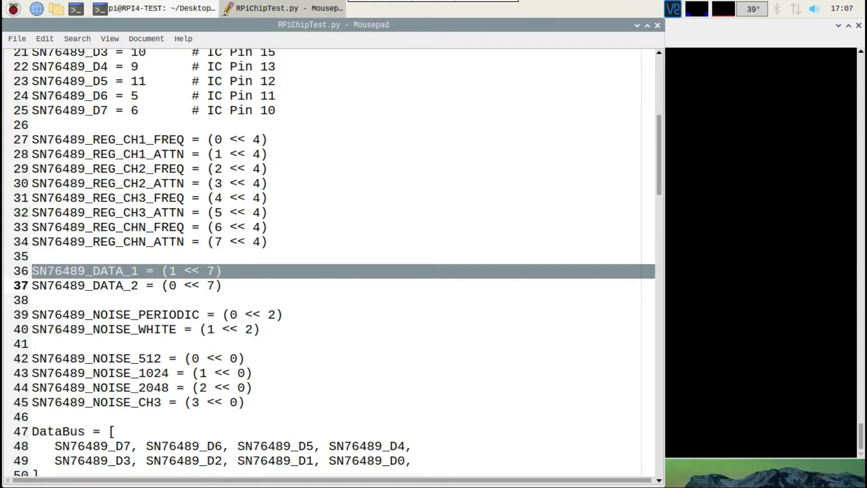
scroll(down, 3)
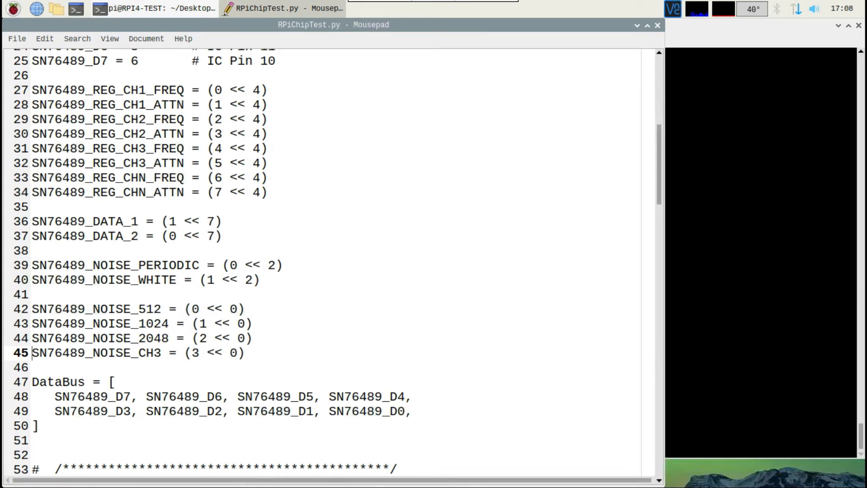
triple_click(128, 352)
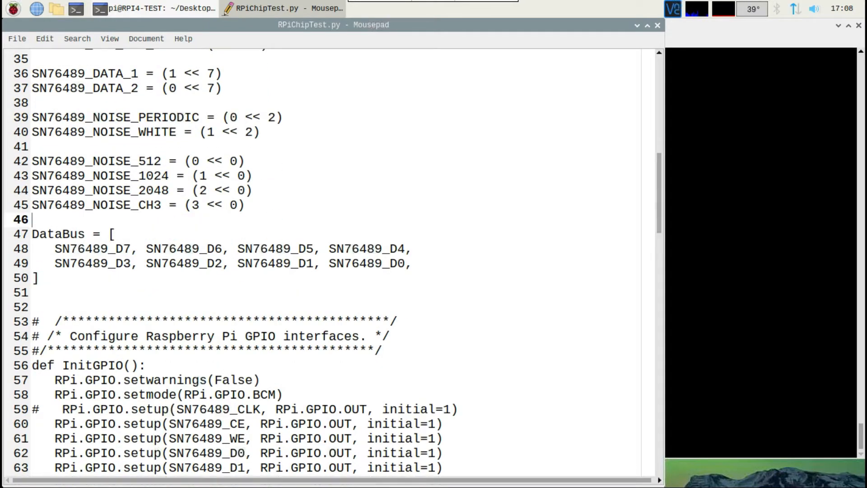
double_click(55, 233)
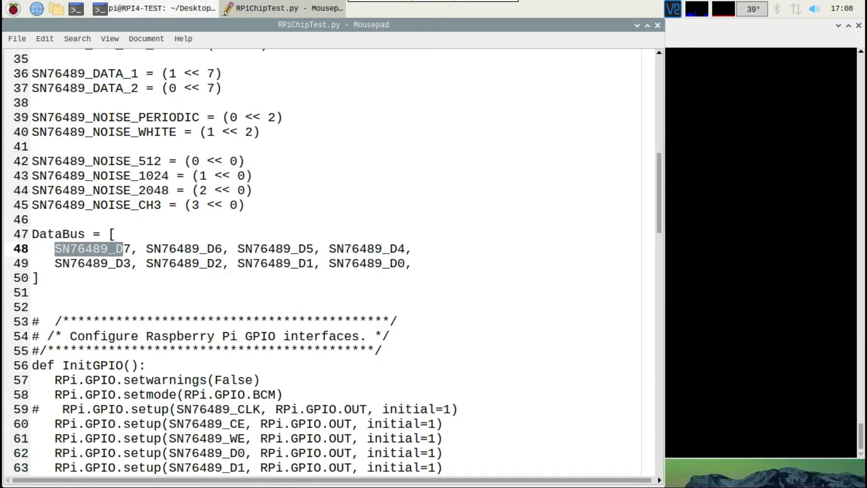
click(39, 277)
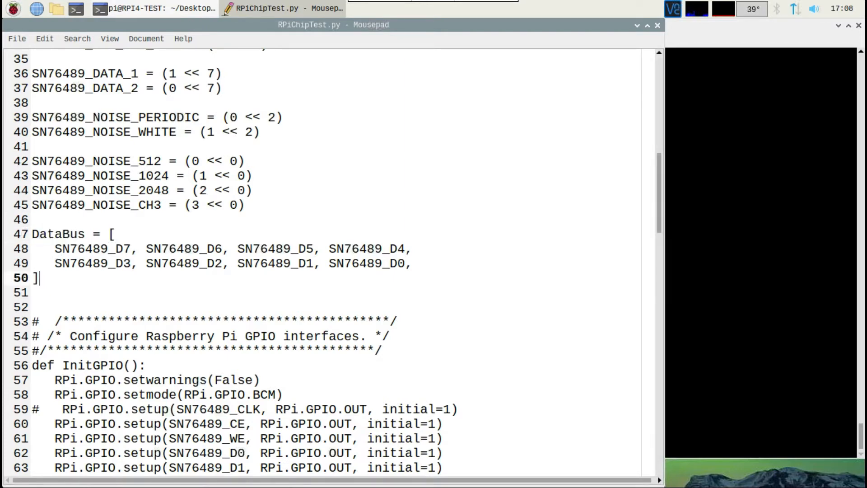
- Walk through the WriteData enable/delay calls and the SetDataBus per-bit output lines
scroll(down, 3)
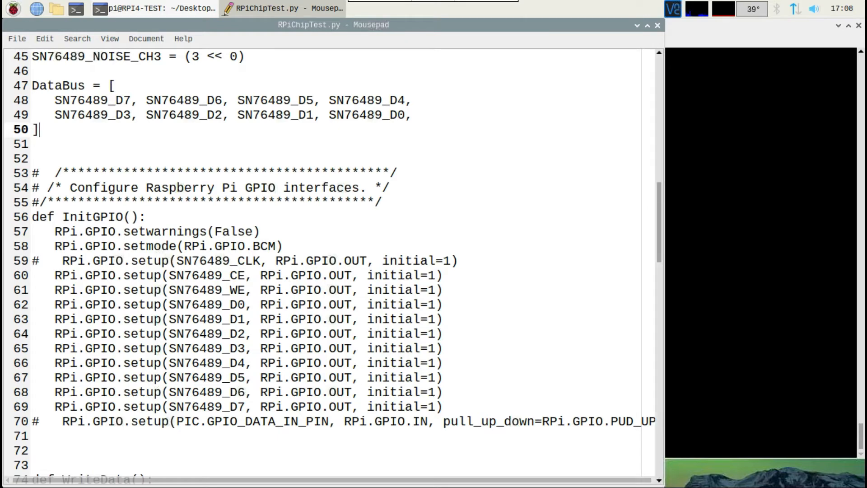
double_click(97, 217)
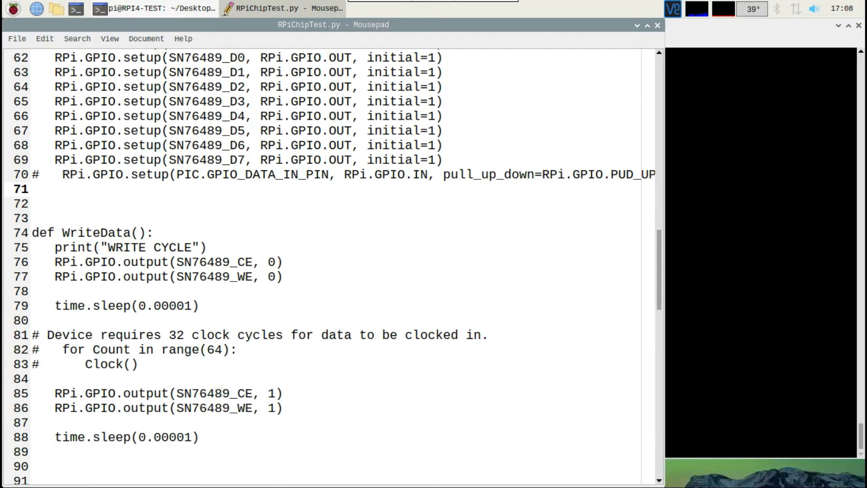
scroll(down, 3)
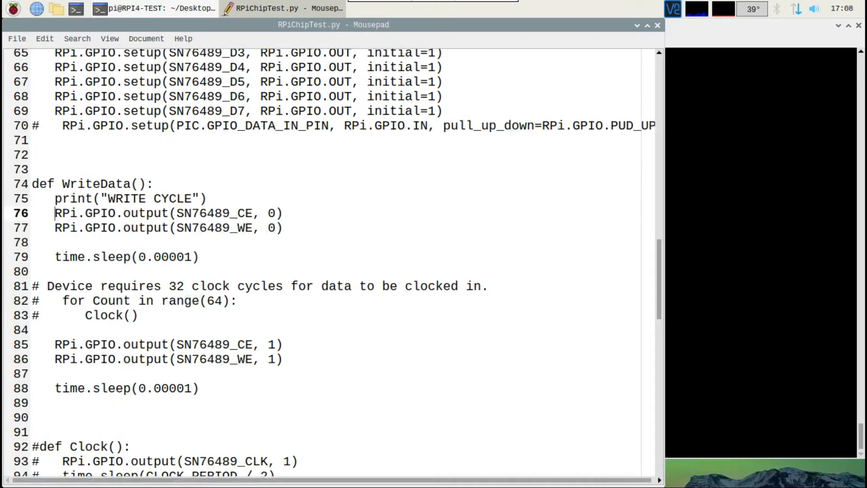
double_click(66, 213)
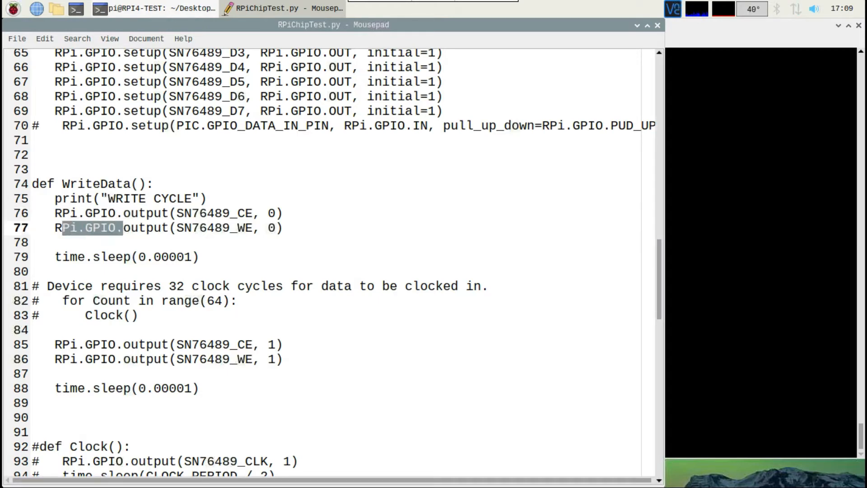
double_click(72, 256)
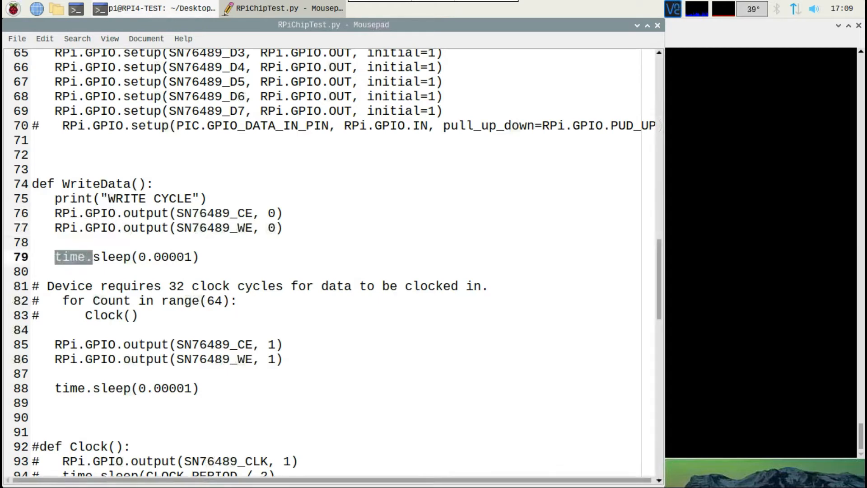
drag(94, 257, 194, 257)
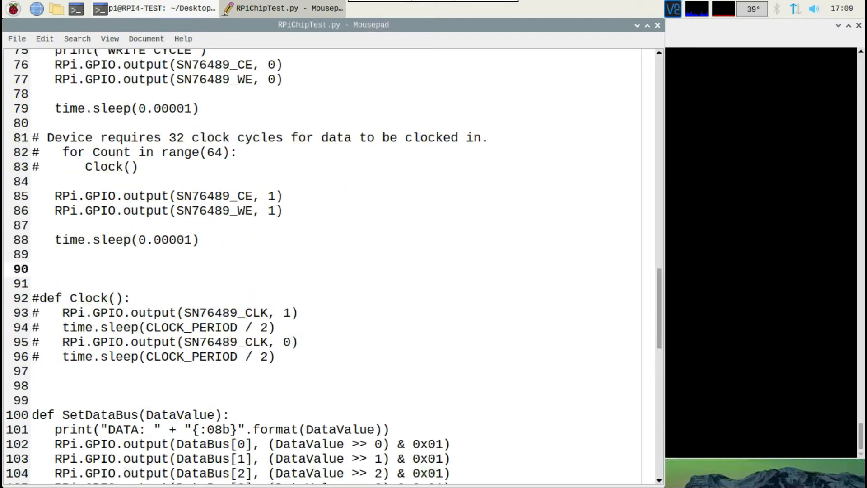
scroll(down, 3)
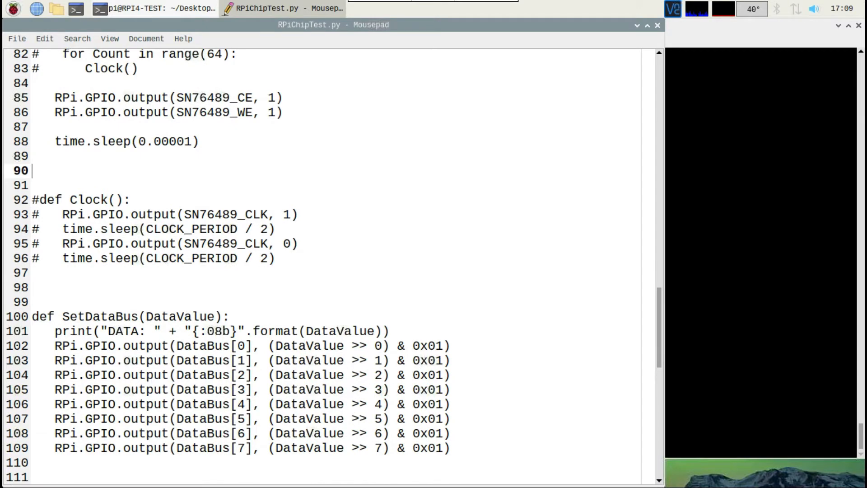
scroll(down, 3)
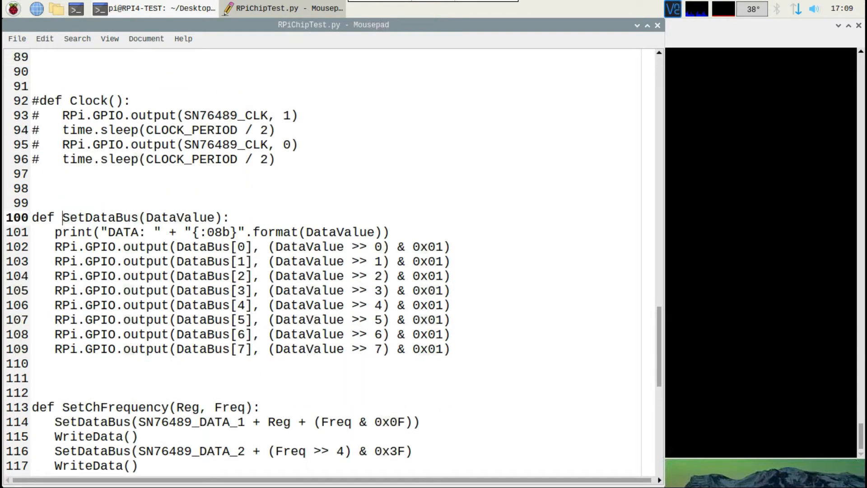
double_click(100, 217)
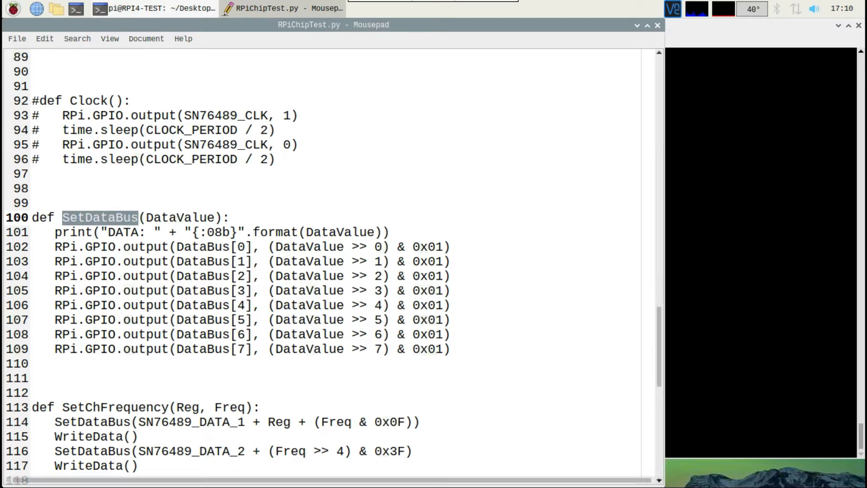
double_click(177, 216)
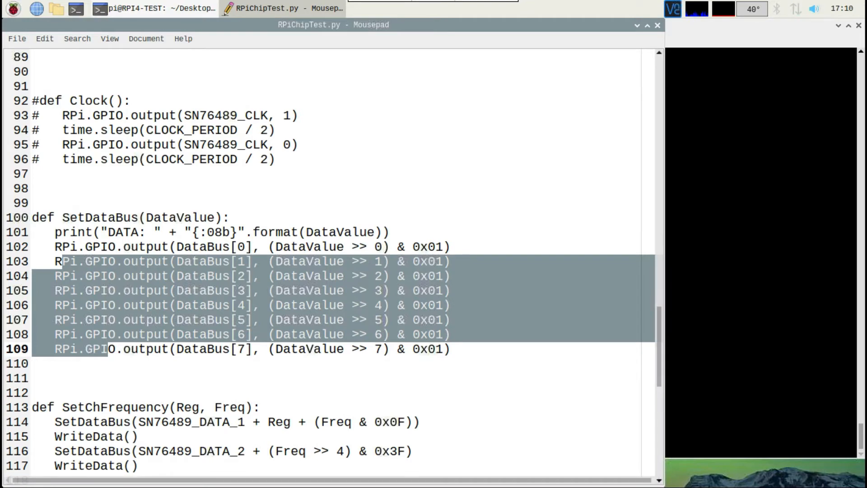
click(33, 362)
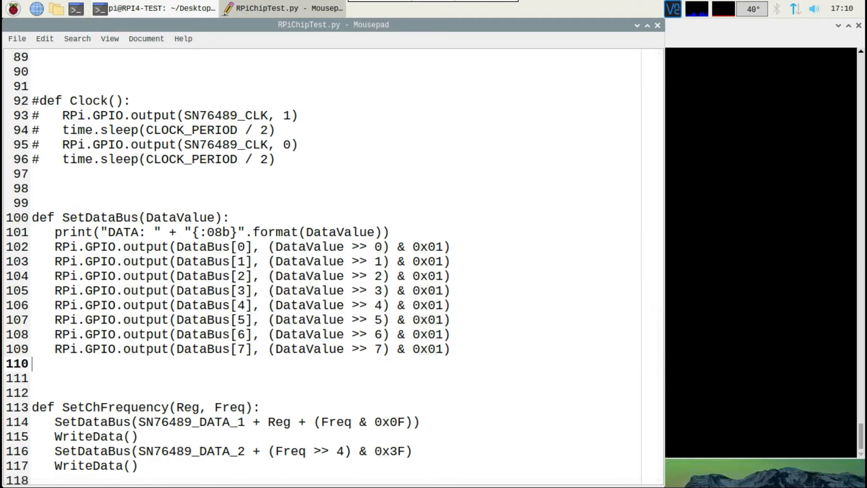
scroll(down, 3)
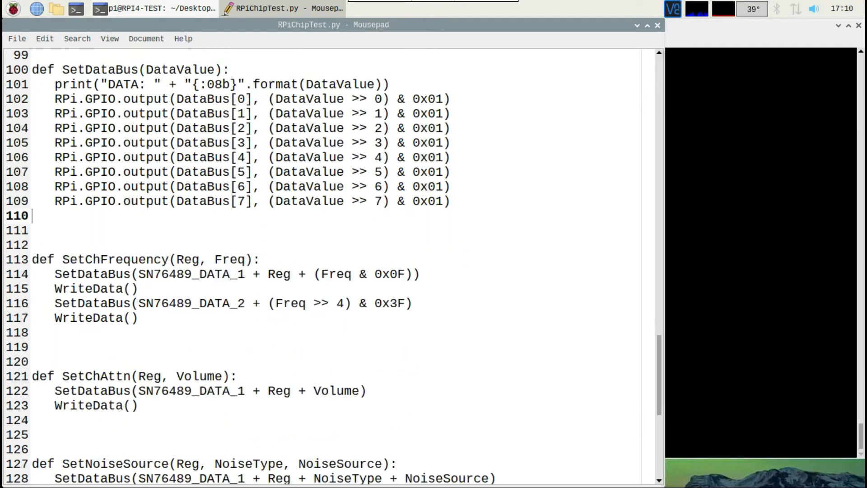
scroll(down, 3)
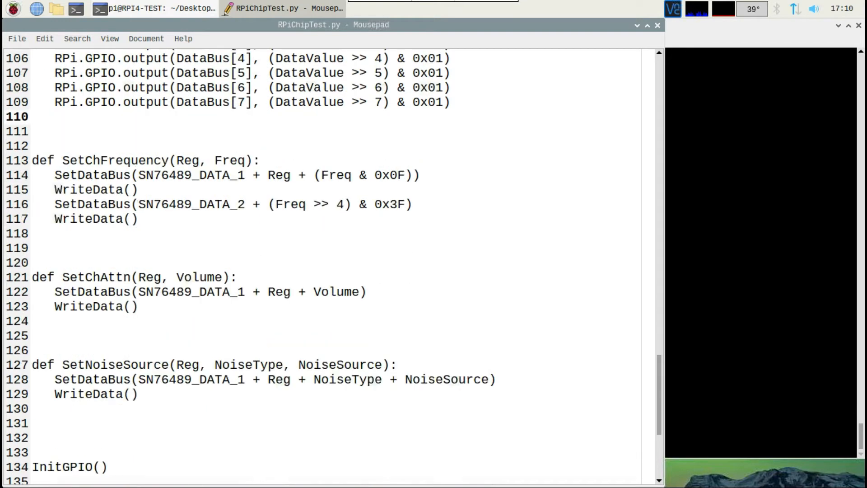
- Inspect the Reg and data-write parameters of SetChFrequency, SetChAttn and SetNoiseSource
click(33, 116)
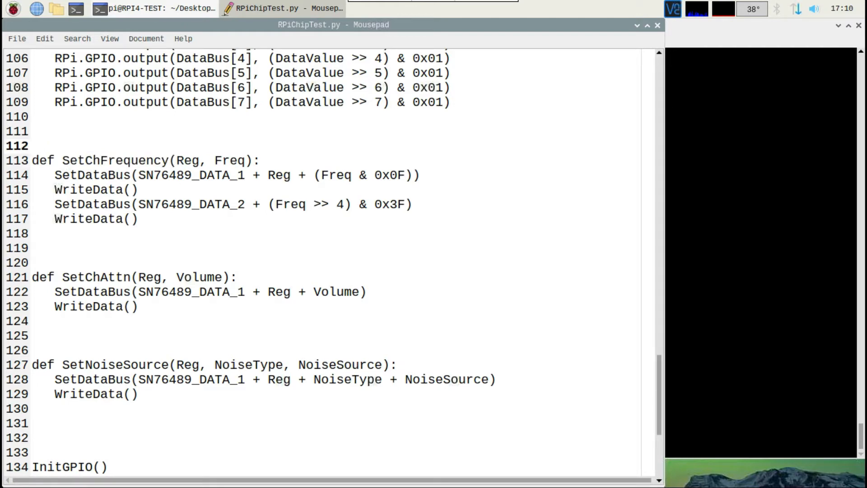
double_click(187, 160)
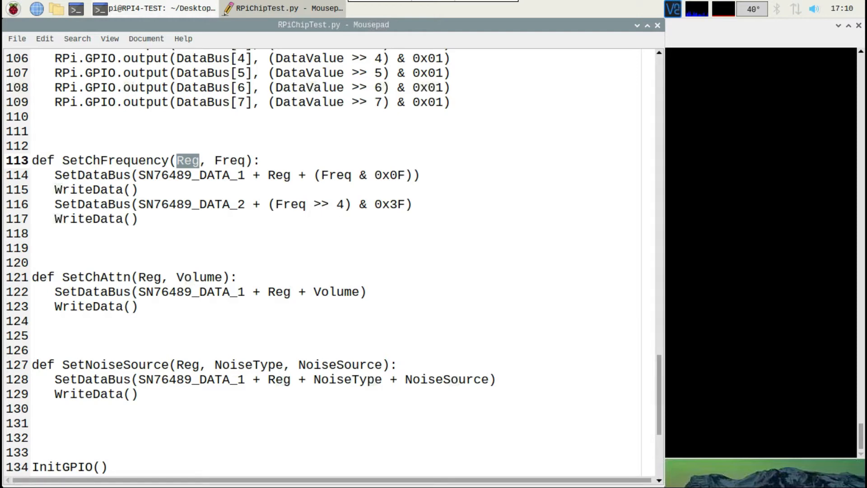
double_click(229, 160)
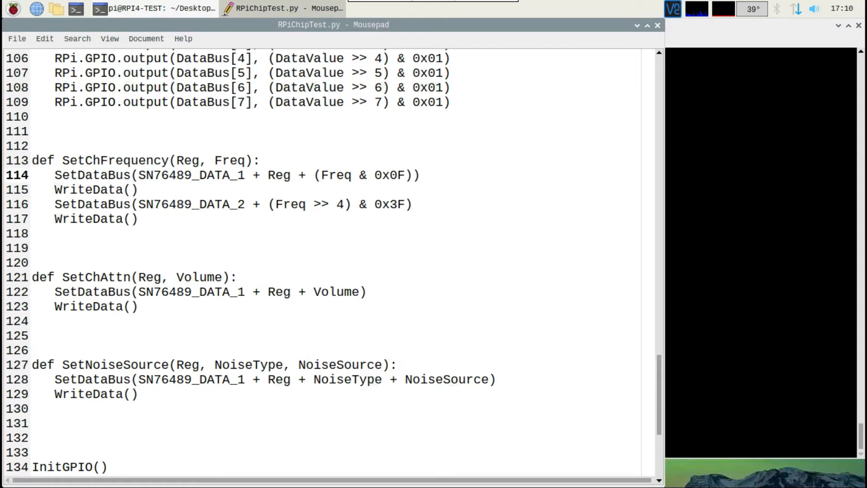
double_click(278, 175)
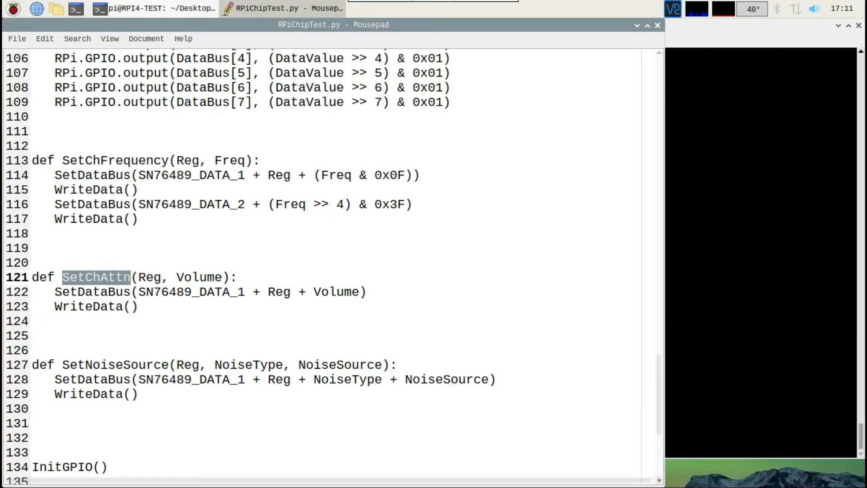
double_click(149, 277)
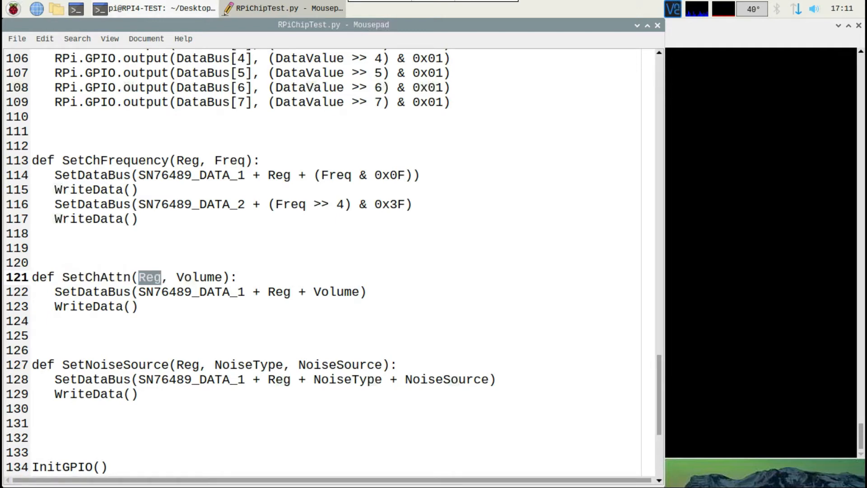
double_click(195, 276)
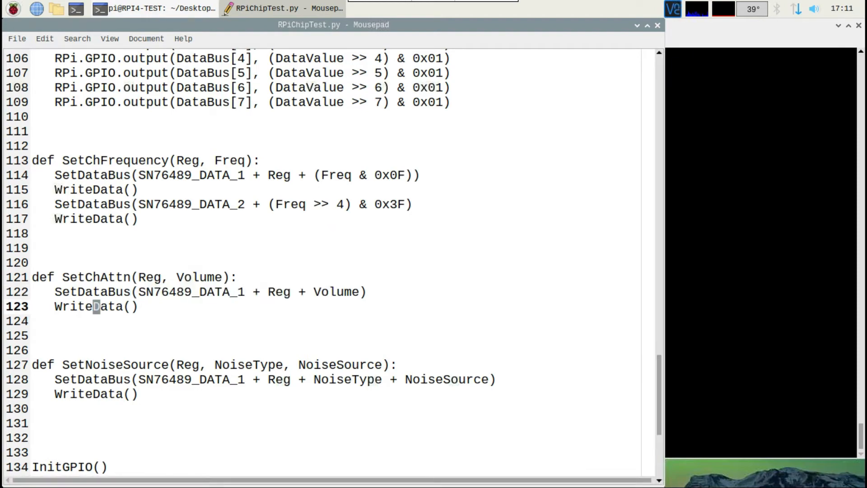
scroll(down, 3)
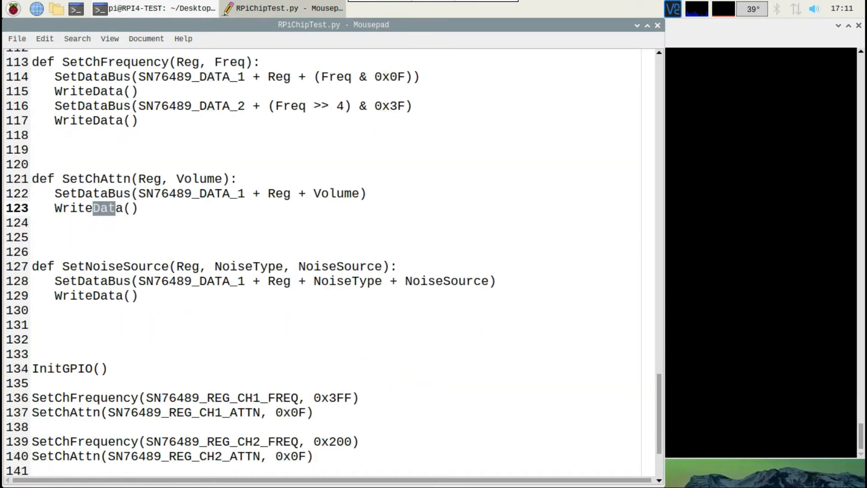
scroll(down, 3)
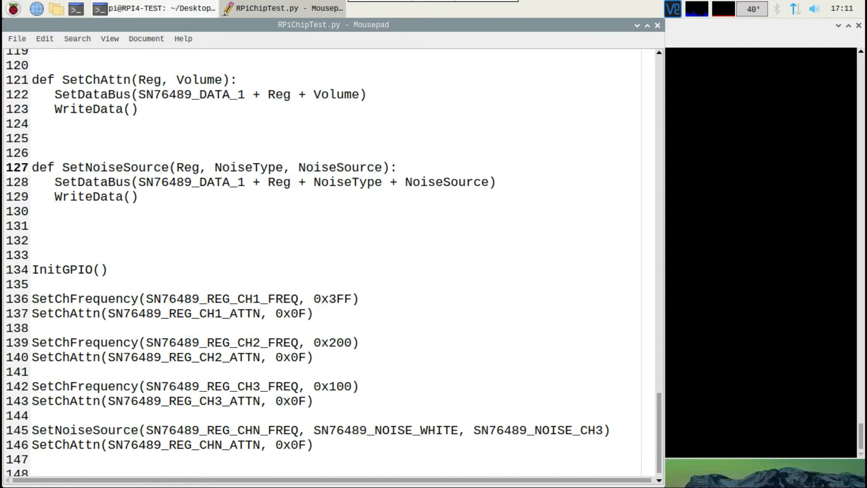
double_click(115, 167)
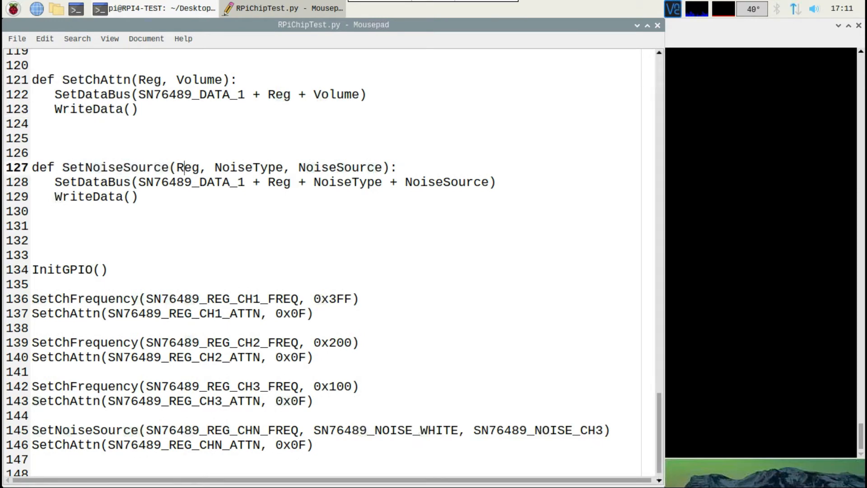
double_click(191, 167)
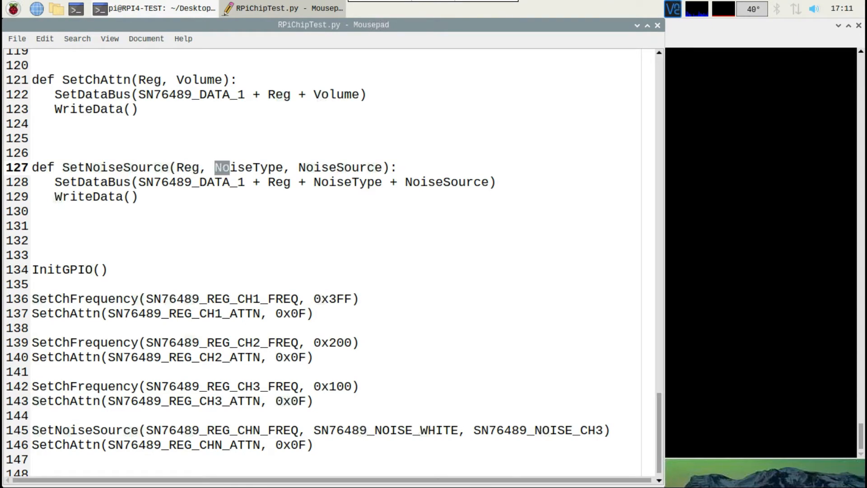
double_click(248, 167)
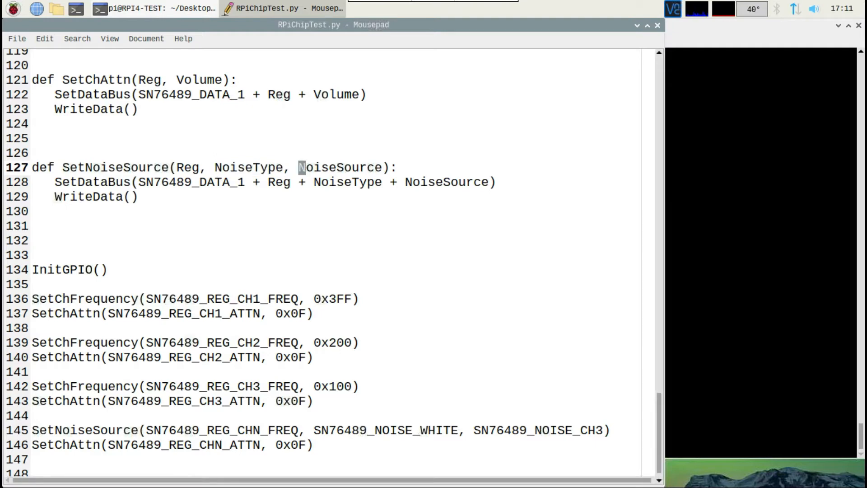
double_click(335, 167)
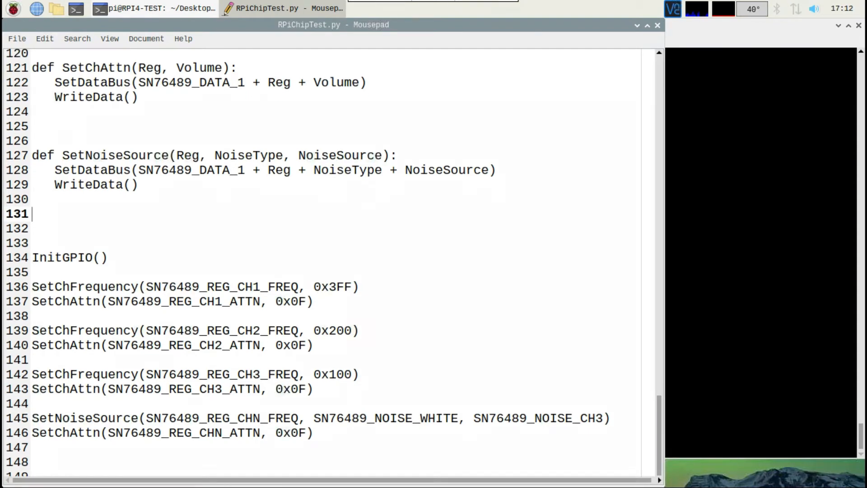
- Point out the InitGPIO call, noise volume 0x0F and channel 1 frequency 0x3FF in the main sequence
click(108, 257)
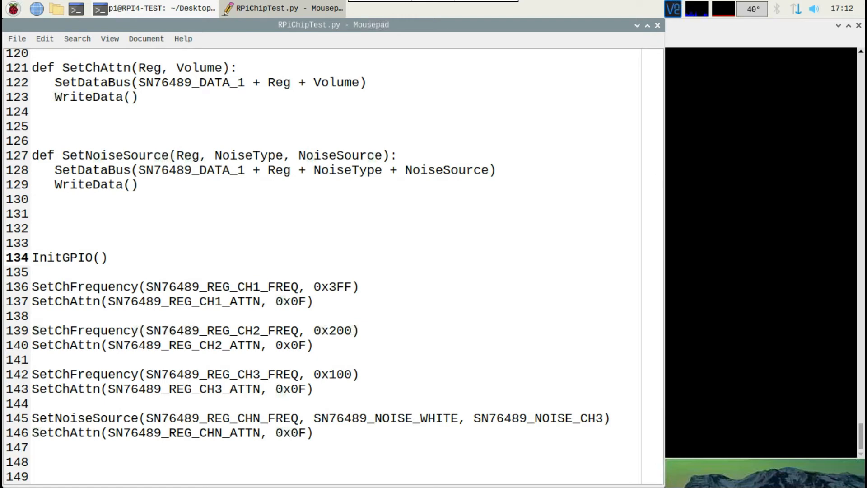
click(108, 257)
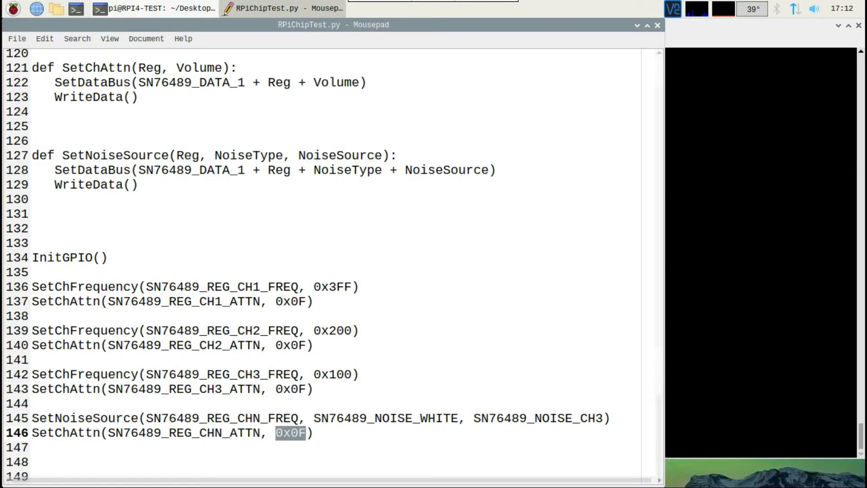
click(314, 301)
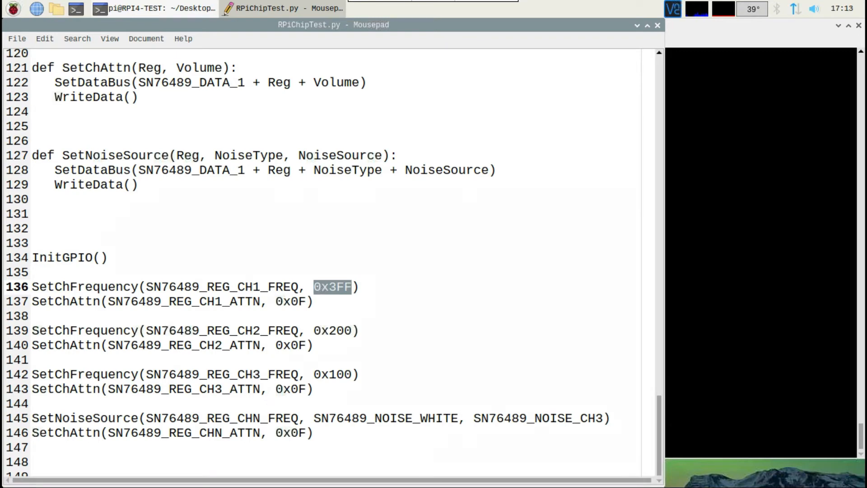
- Change channel 1 and 2 attenuation from 0x0F to 0x08, save and rerun ./RPiChipTest.py
click(307, 301)
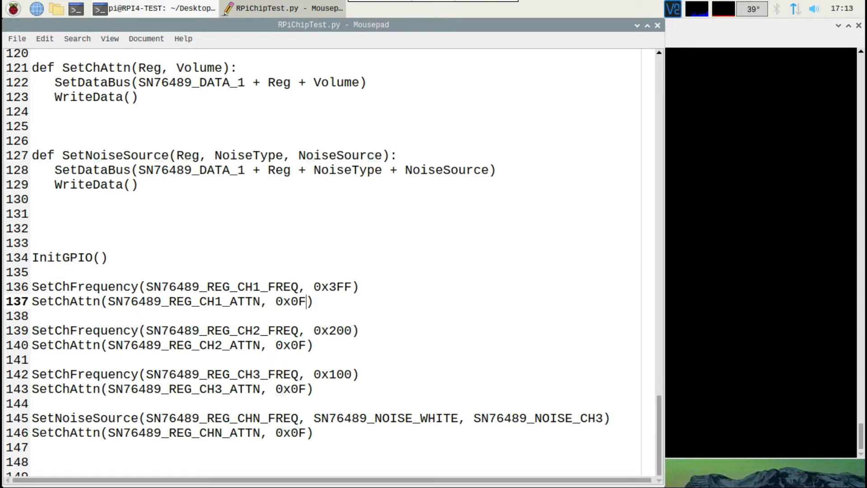
key(Backspace)
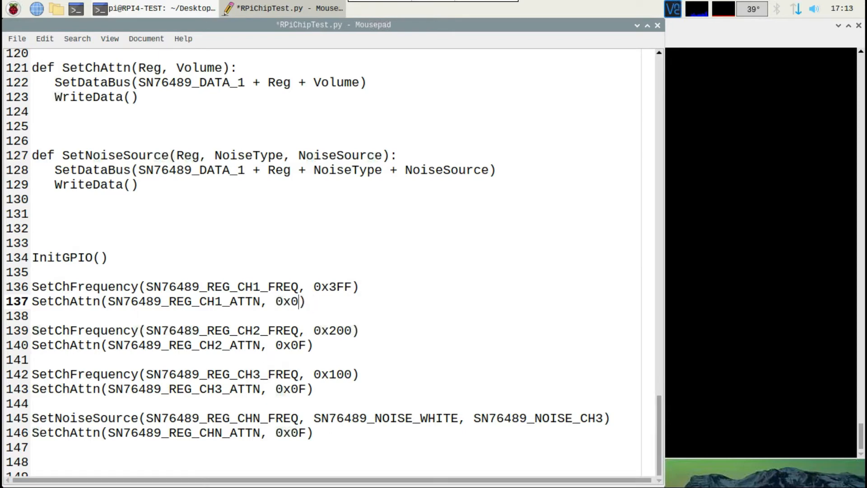
text(8)
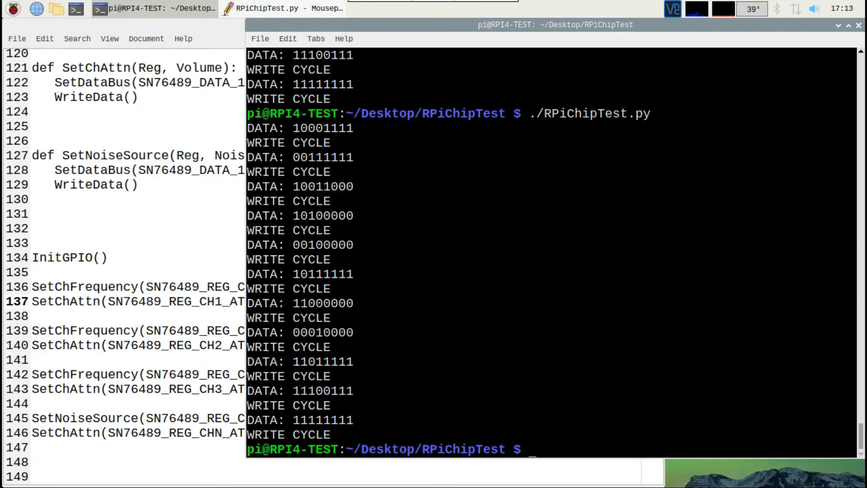
click(266, 8)
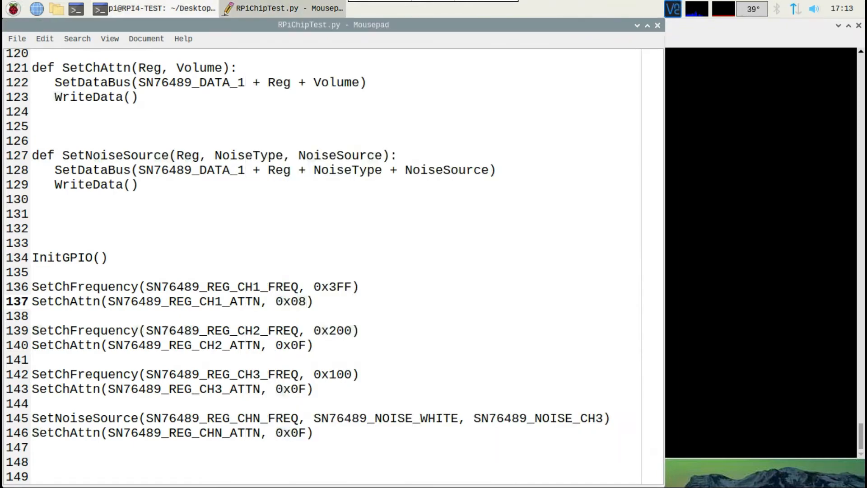
key(BackSpace)
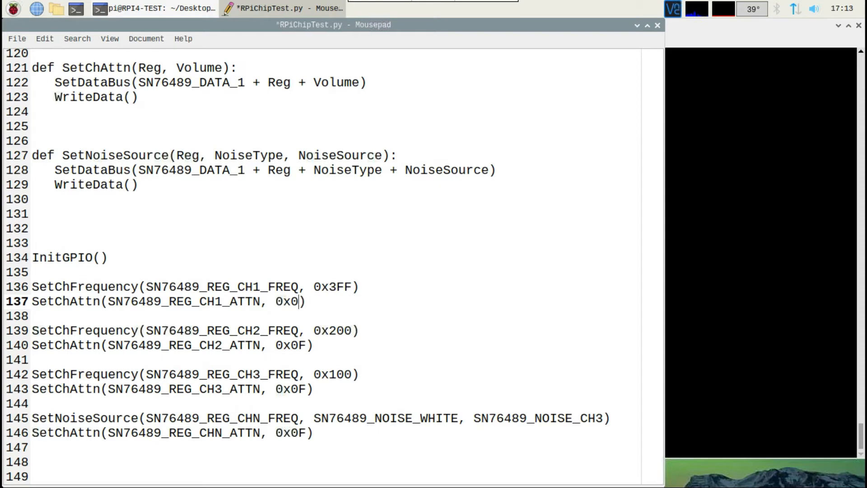
text(0)
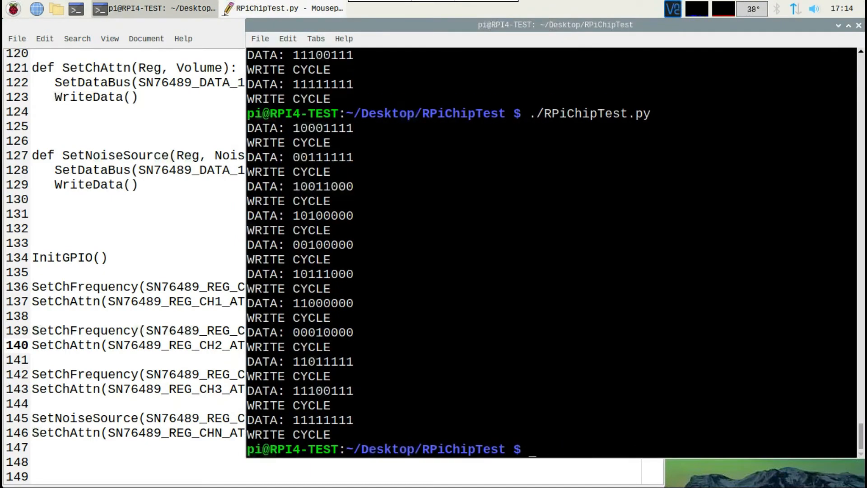
- Try channels 1, 2 and 3 at attenuation 0x08 then restore 0x0F, rerunning the script after each edit
click(266, 8)
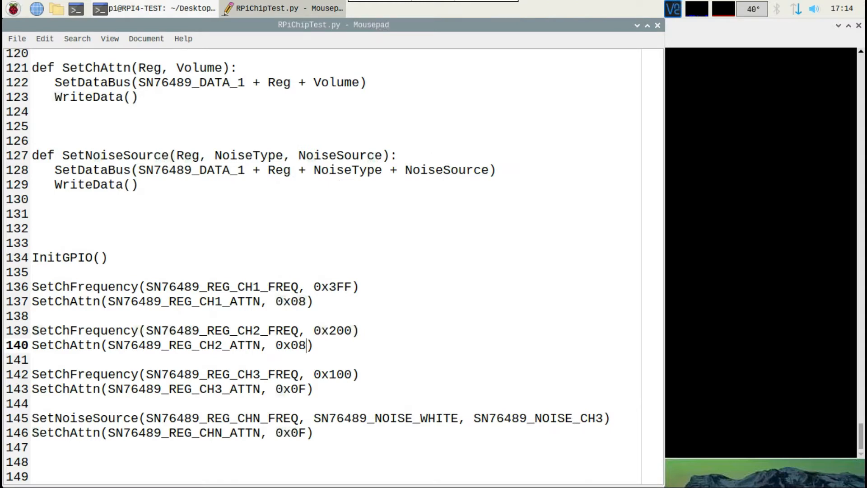
key(BackSpace)
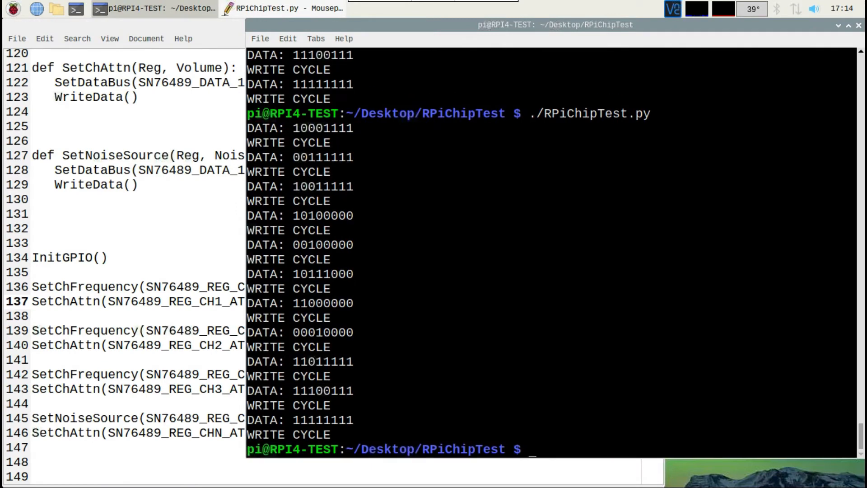
click(270, 8)
text(./RPiChipTest.py)
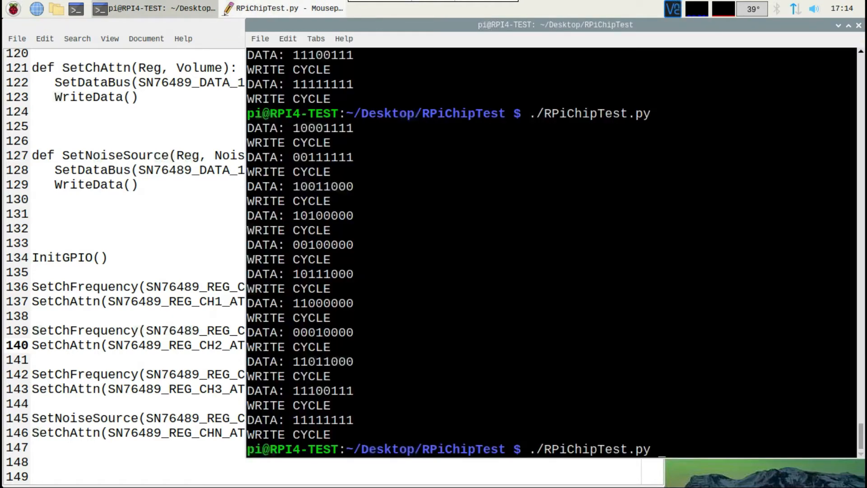
click(277, 8)
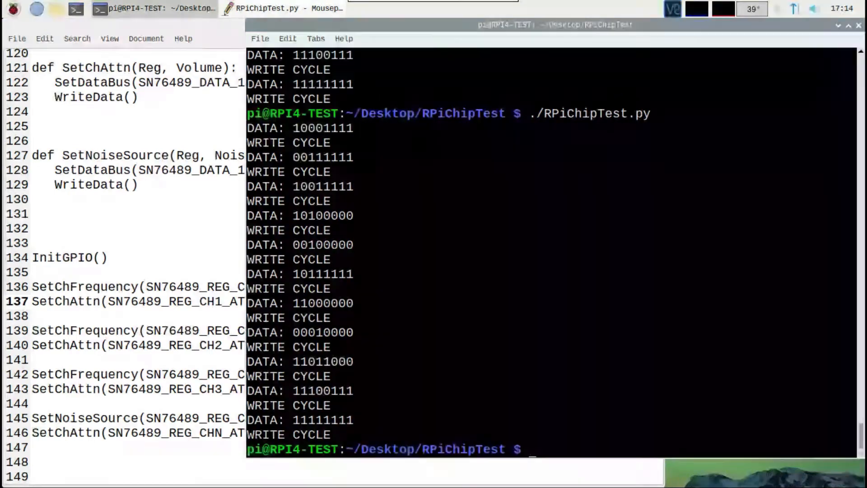
click(277, 9)
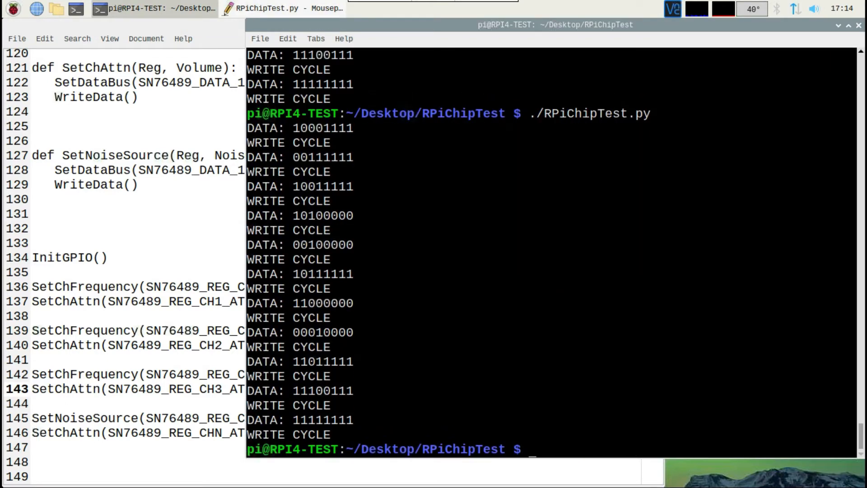
click(271, 8)
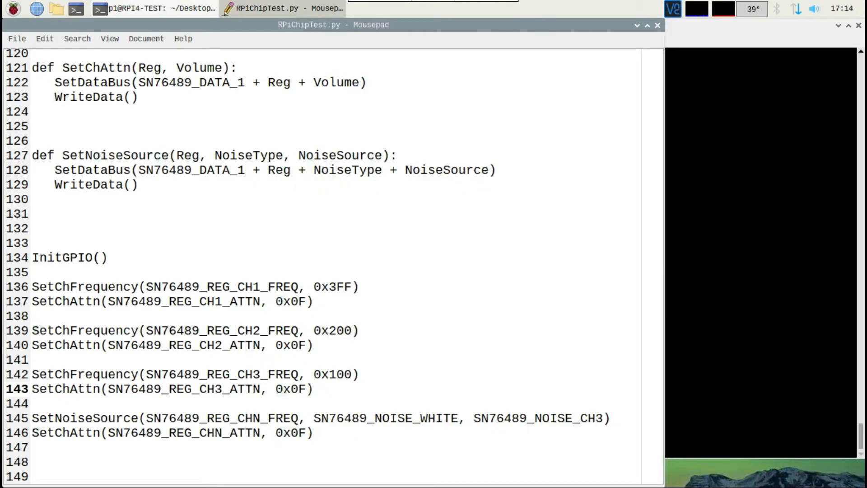
- Set channel 3 attenuation 0x08, noise attenuation 0x05 and channel 3 frequency 0x200, saved
click(304, 389)
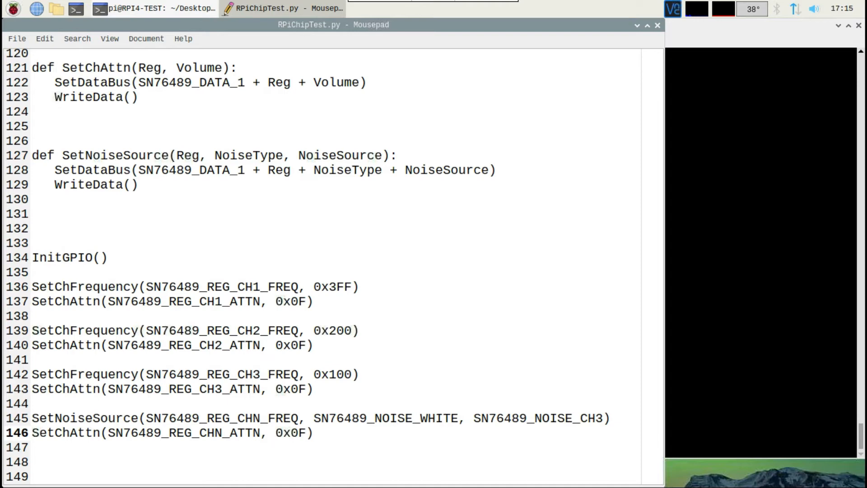
text(0x08)
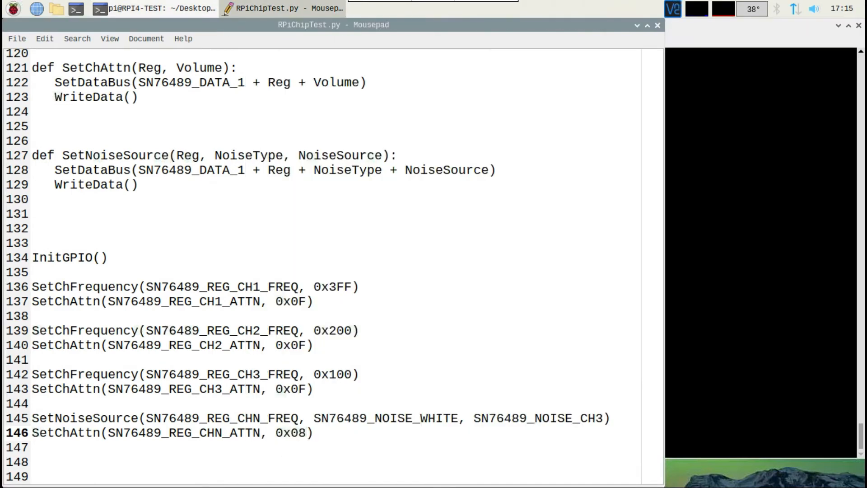
key(BackSpace)
text(6)
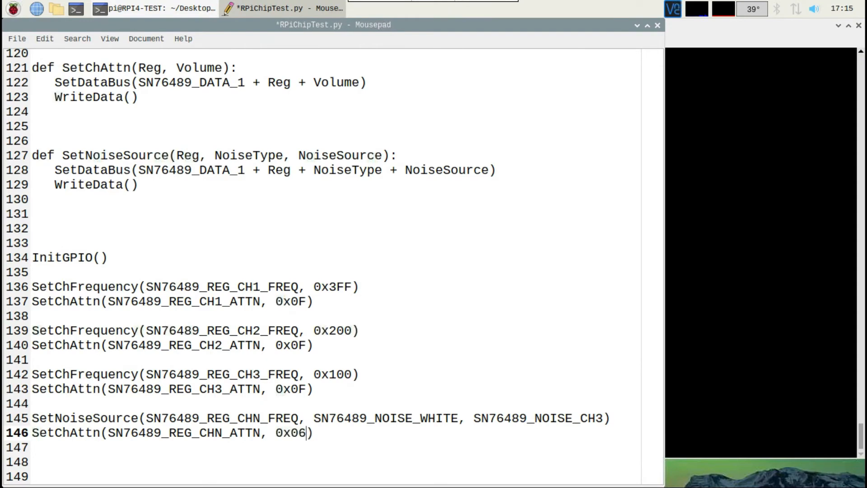
key(BackSpace)
text(2)
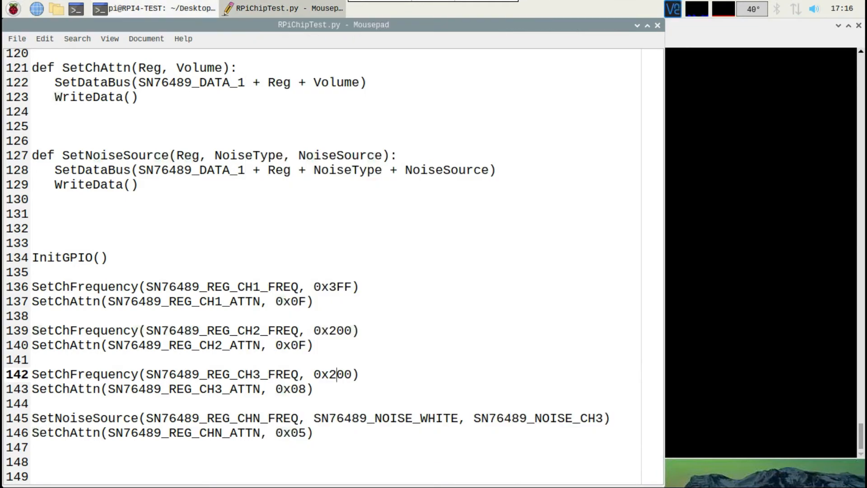
- Rerun the script, keep channel 3 at 0x200 and set channel 3 and noise attenuation to 0x0F, saved
key(BackSpace)
text(1)
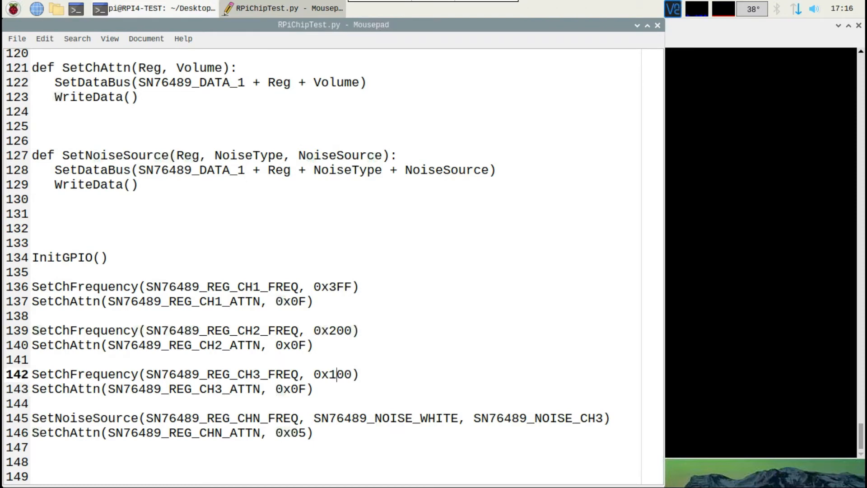
click(155, 8)
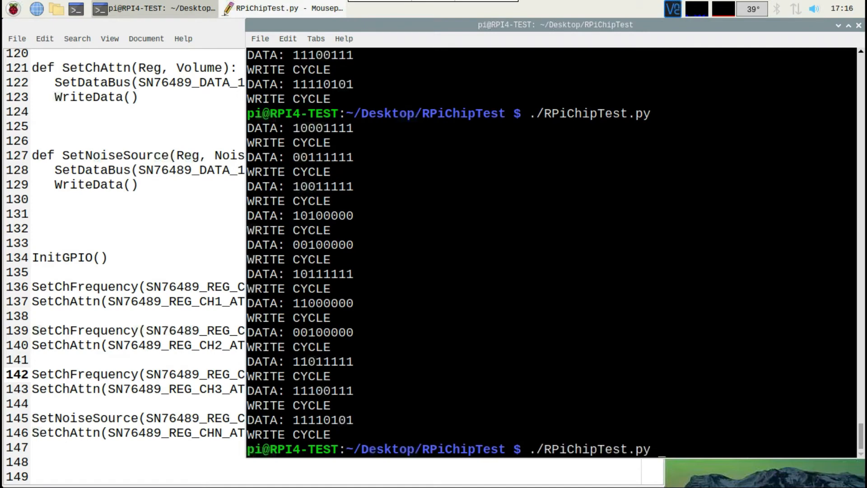
click(271, 8)
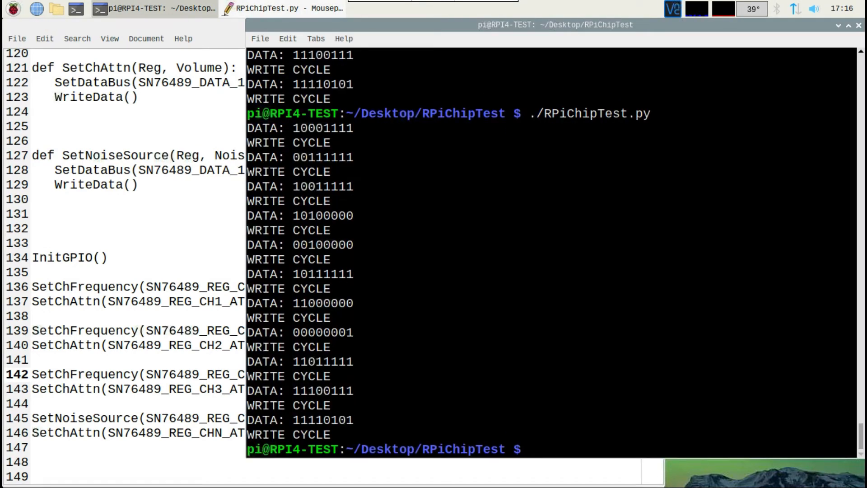
click(282, 8)
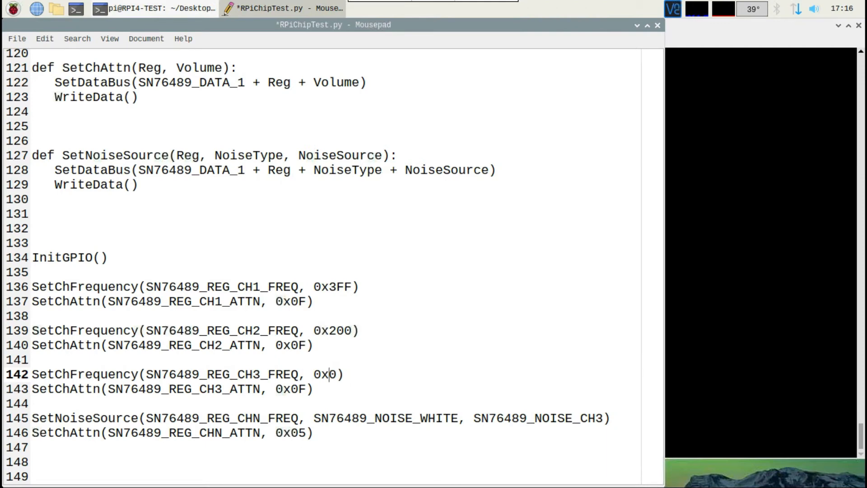
text(5)
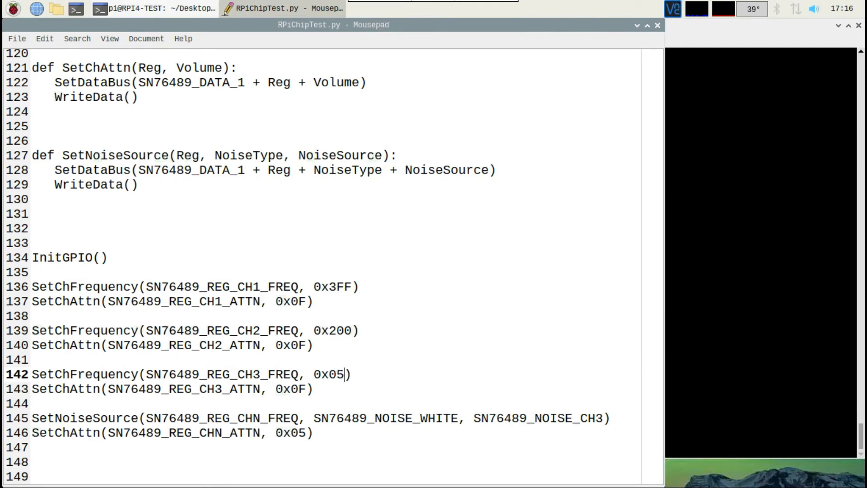
click(155, 9)
text(1)
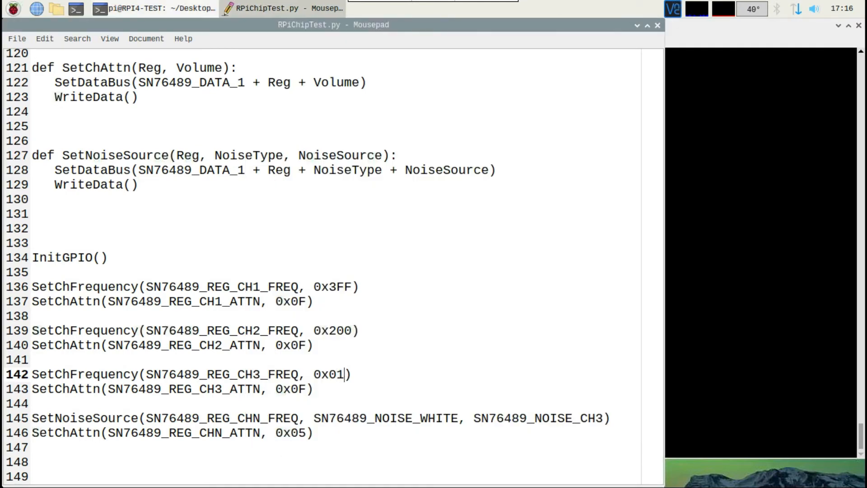
click(155, 8)
text(200)
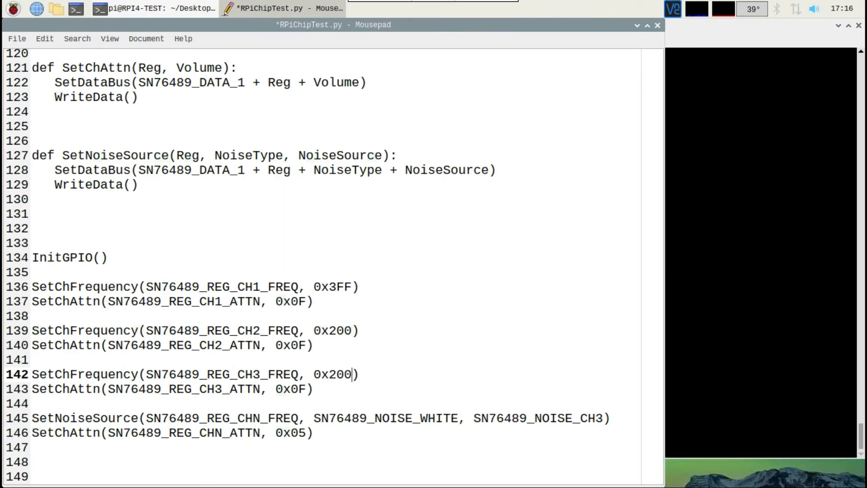
click(155, 9)
text(F)
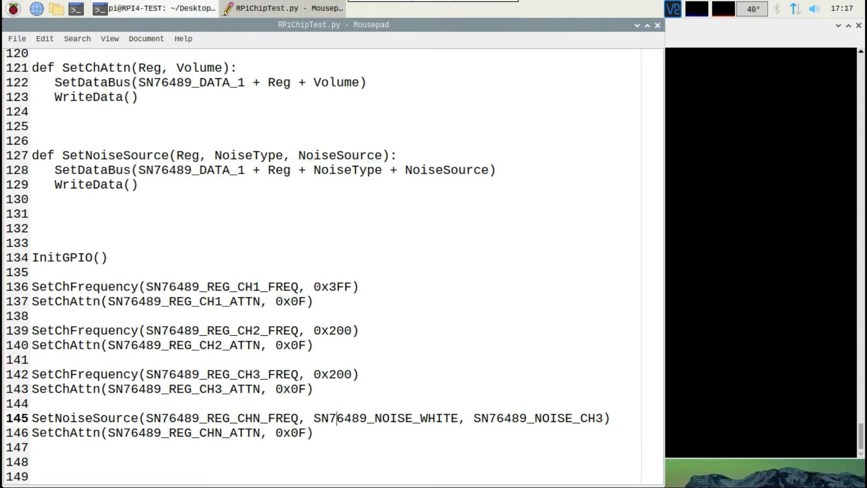
- Change the noise rate to NOISE_512 then NOISE_2048 with attenuation 0x00, save and test in the terminal
key(BackSpace)
text(512)
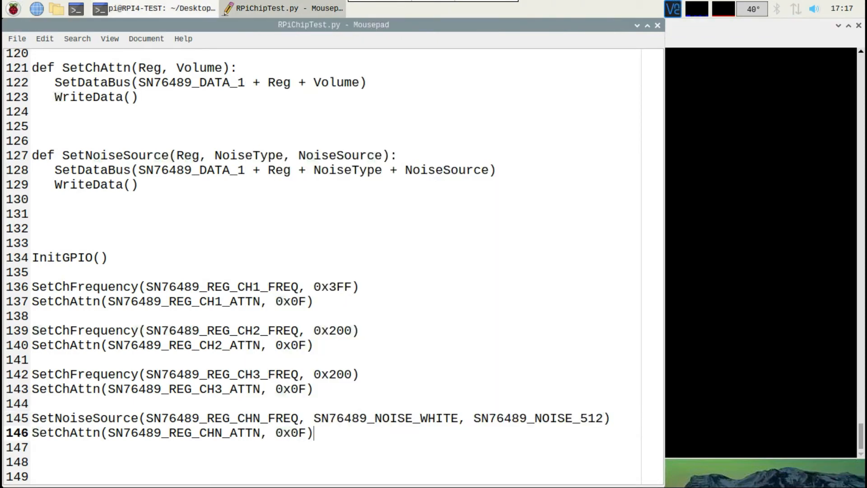
key(BackSpace)
text(0)
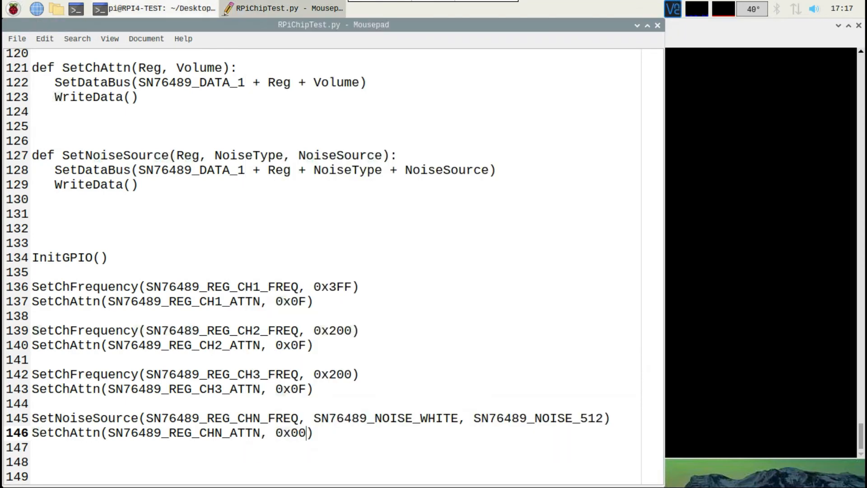
key(BackSpace)
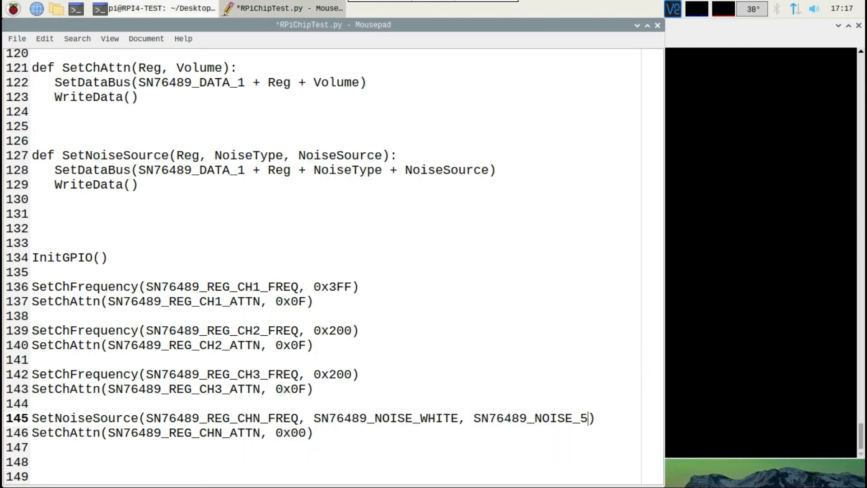
text(102)
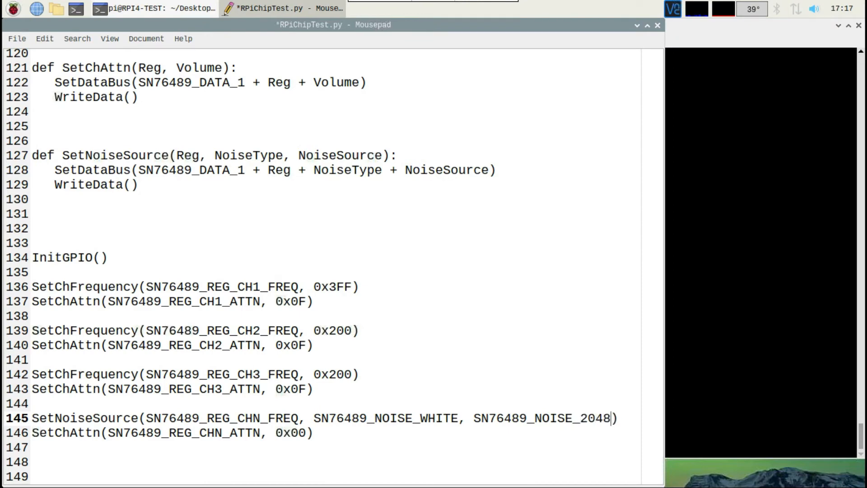
click(152, 9)
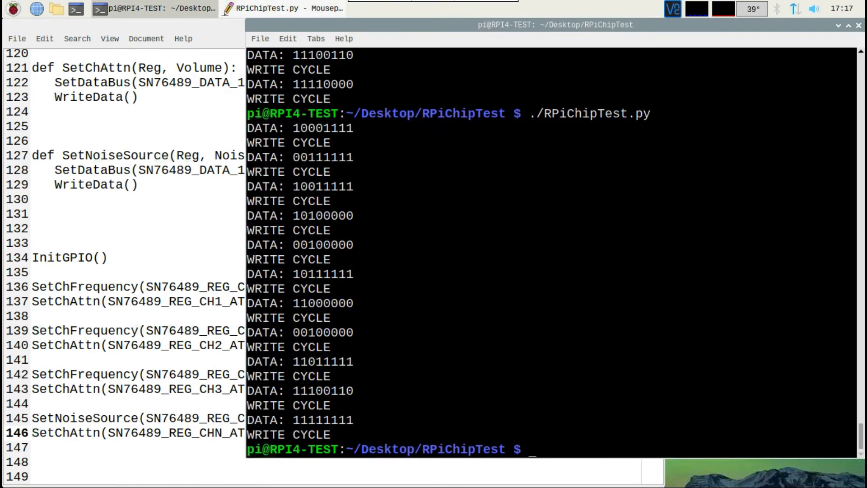
- Replace NOISE_WHITE with NOISE_PERIODIC at the 2048 rate, noise attenuation 0x0F, saved and tested
click(266, 8)
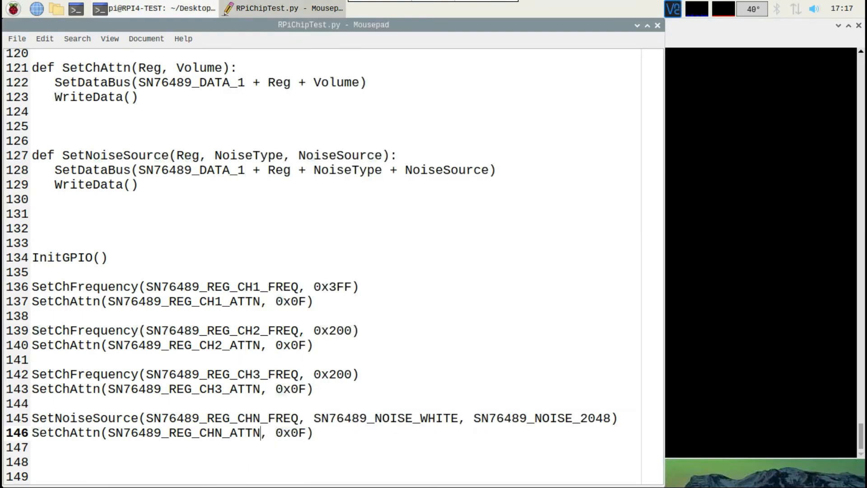
click(458, 417)
text(P)
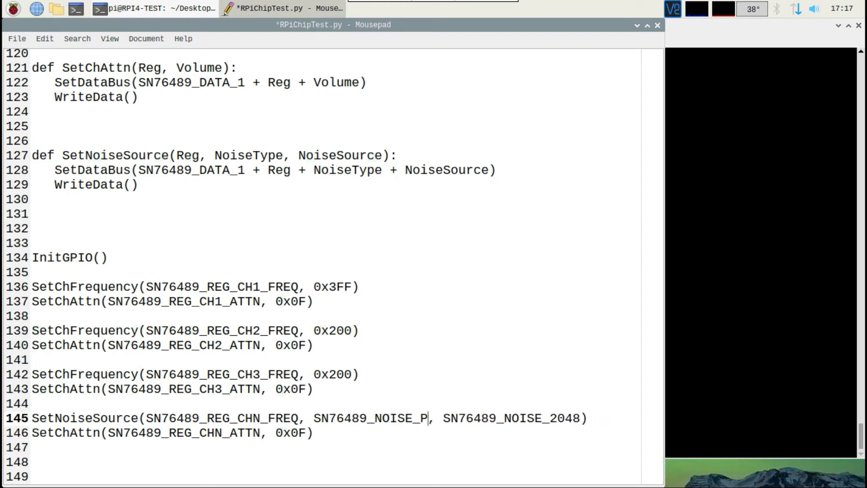
text(E)
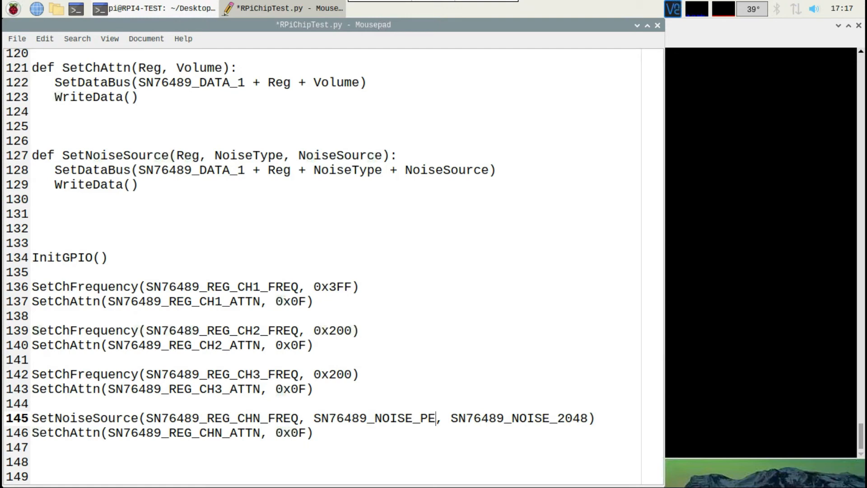
text(RIO)
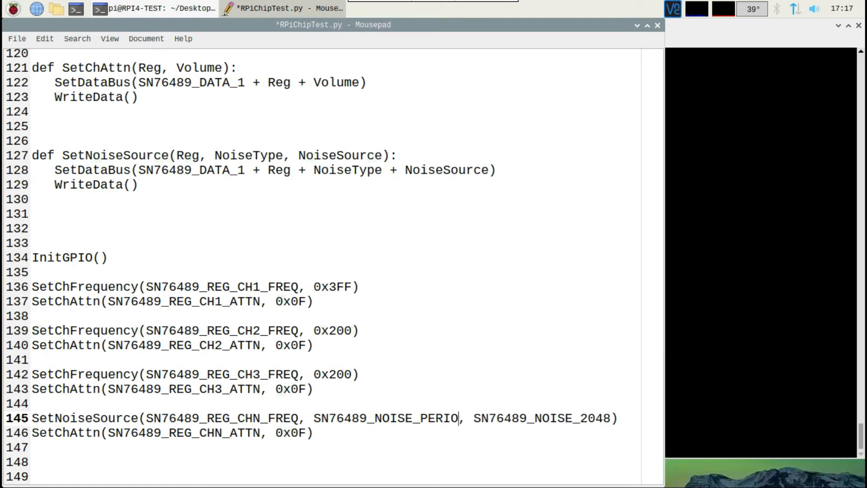
text(DIC)
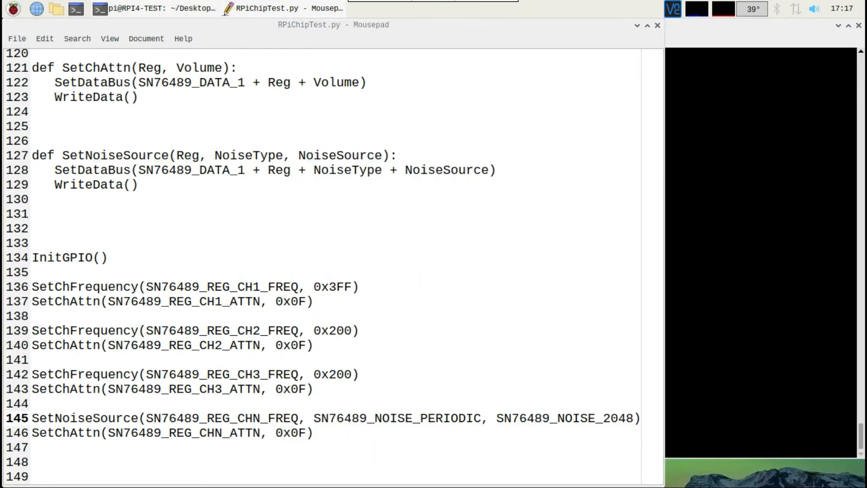
key(BackSpace)
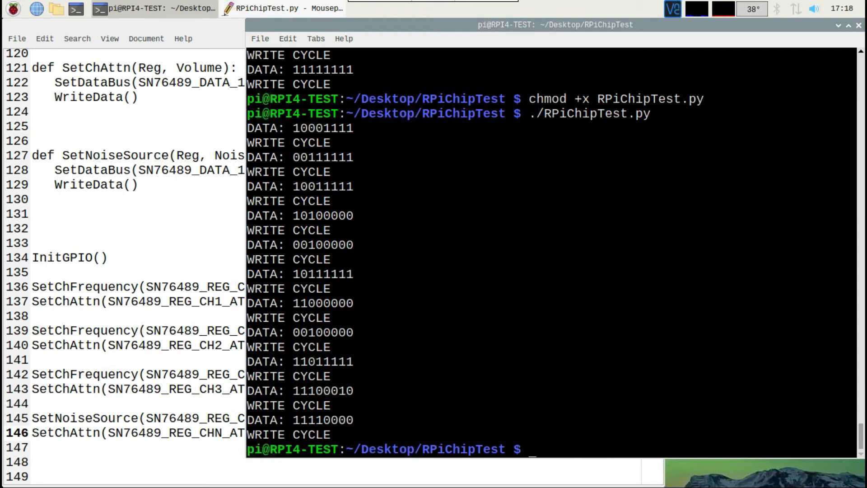
- Run the script, set the periodic noise rate to NOISE_512 with attenuation 0x00, and save
click(271, 8)
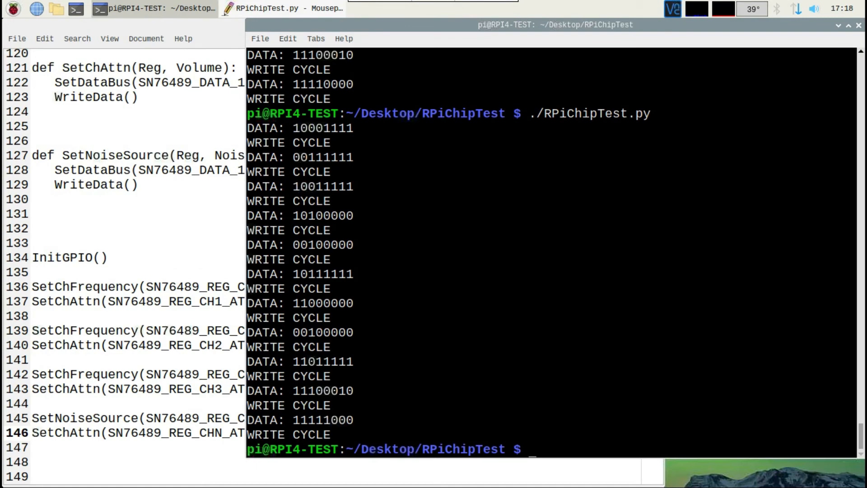
click(266, 8)
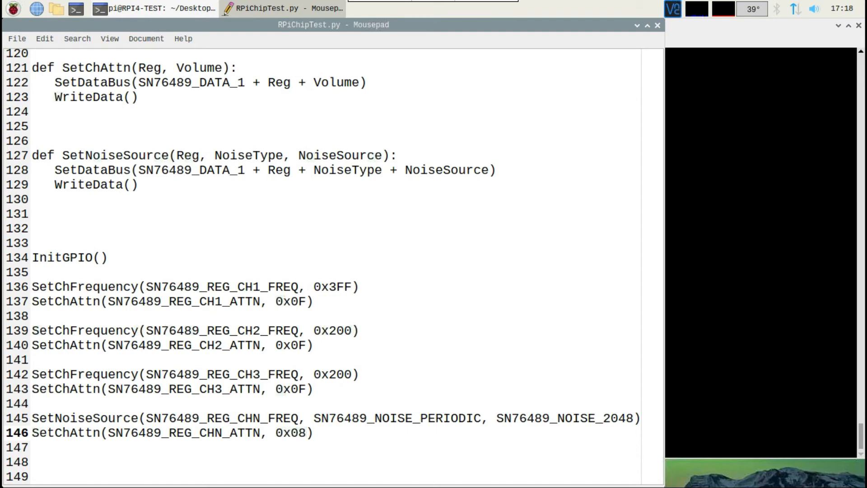
key(BackSpace)
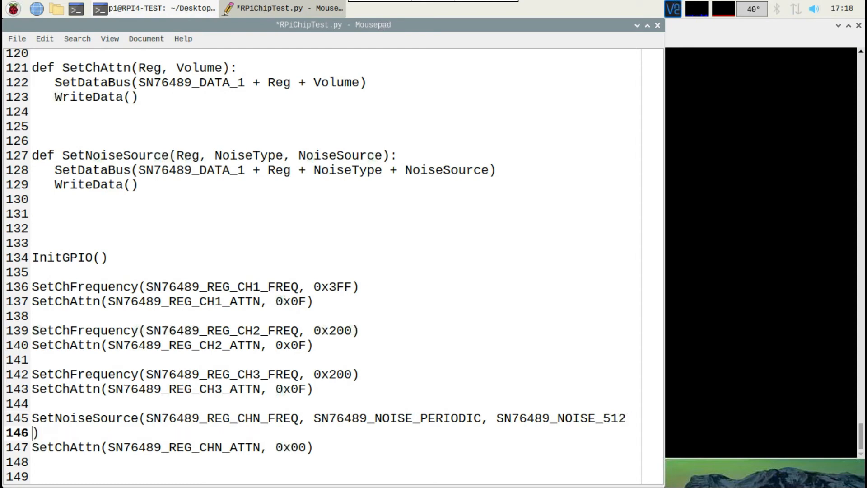
click(154, 9)
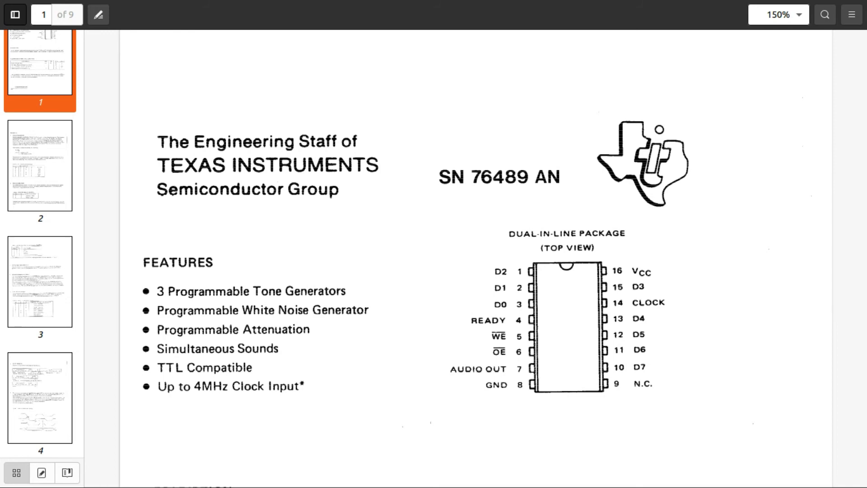
- Scroll the SN76489AN datasheet from the features page to Table 3, Noise Generator Frequency Control
scroll(down, 3)
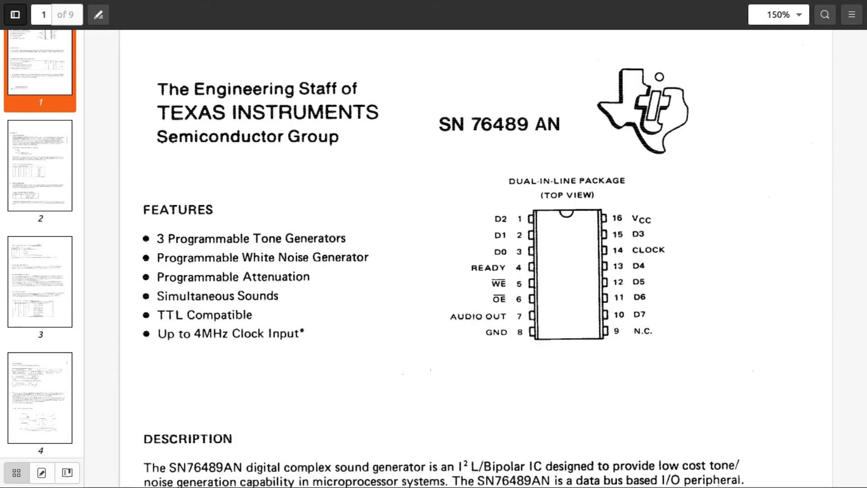
scroll(down, 3)
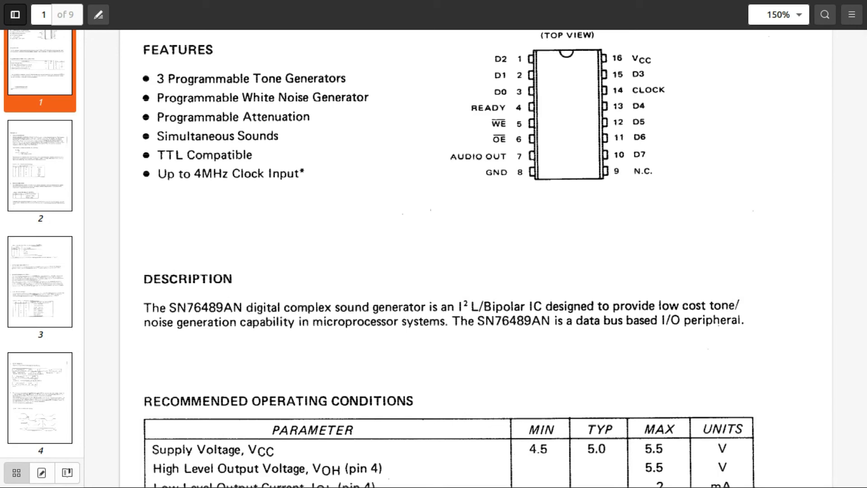
scroll(down, 3)
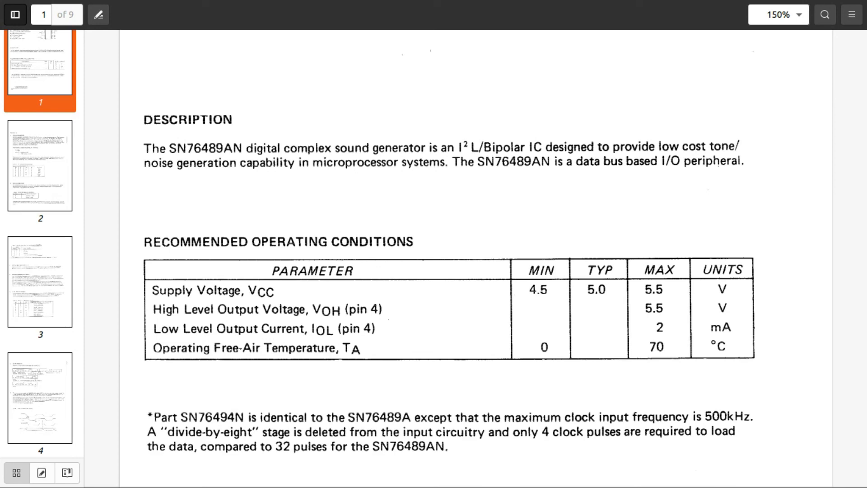
scroll(down, 3)
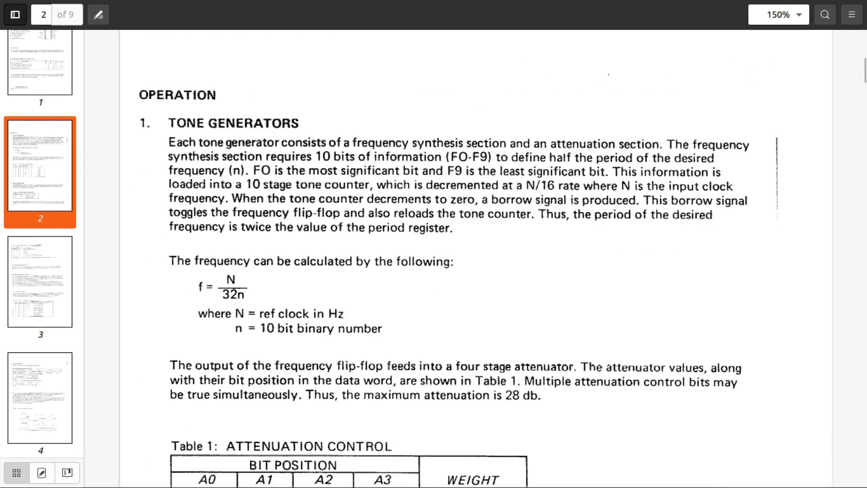
scroll(down, 3)
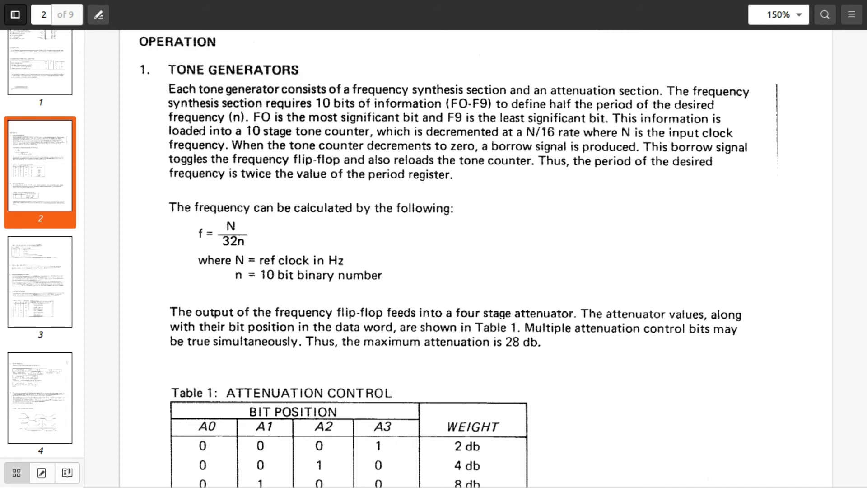
scroll(down, 3)
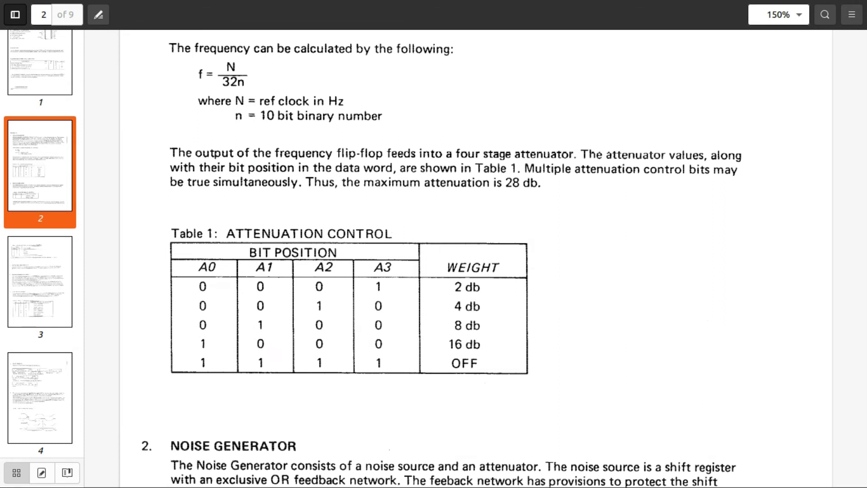
scroll(down, 3)
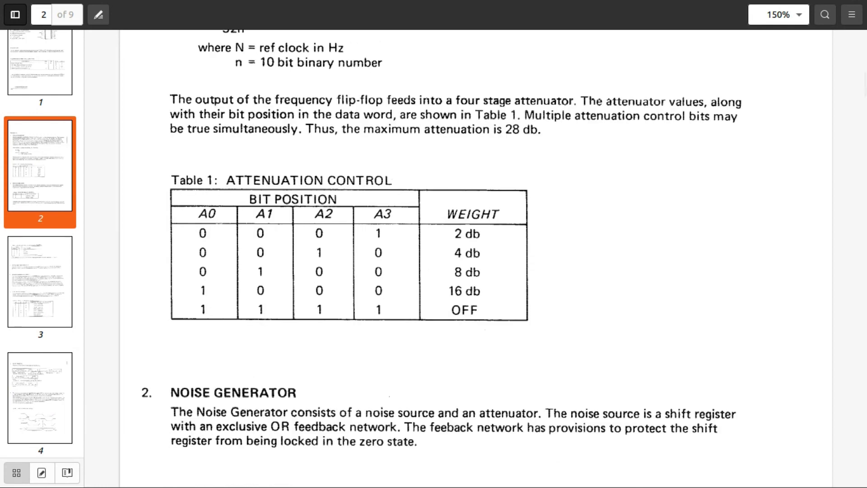
scroll(down, 3)
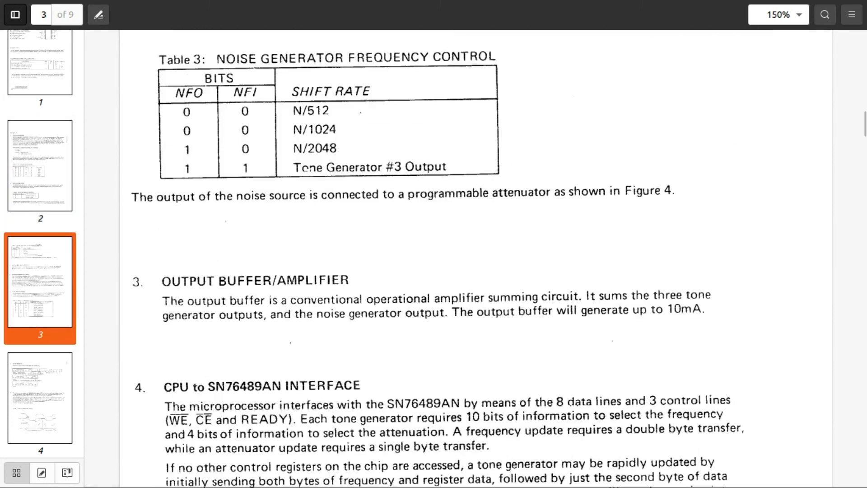
- Scroll past Table 4 and the Data Formats section to Figure 1, Data Transfer Timing, on page 4
scroll(down, 3)
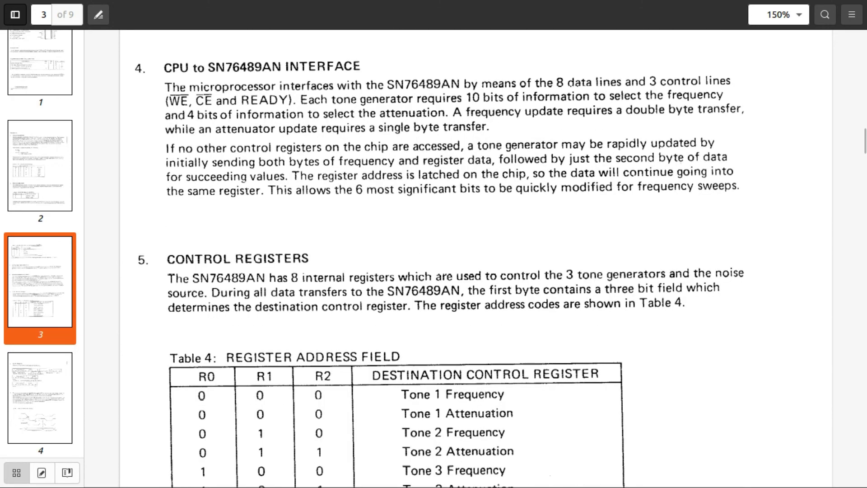
scroll(down, 3)
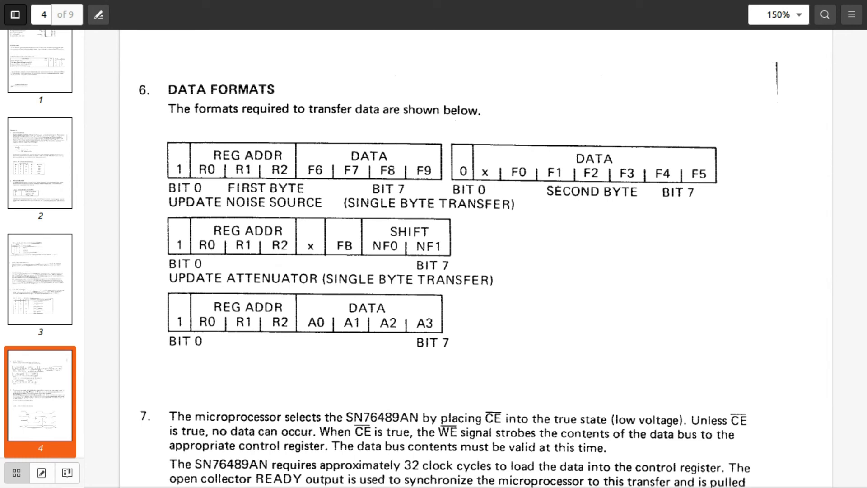
scroll(down, 3)
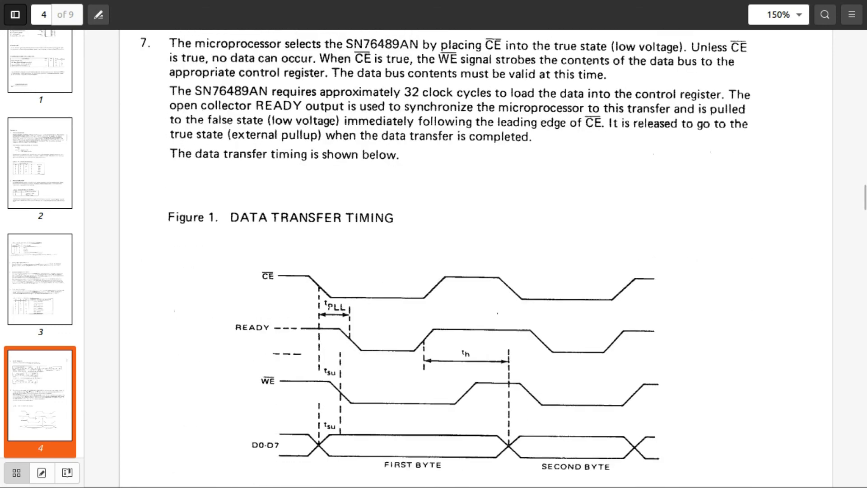
scroll(down, 3)
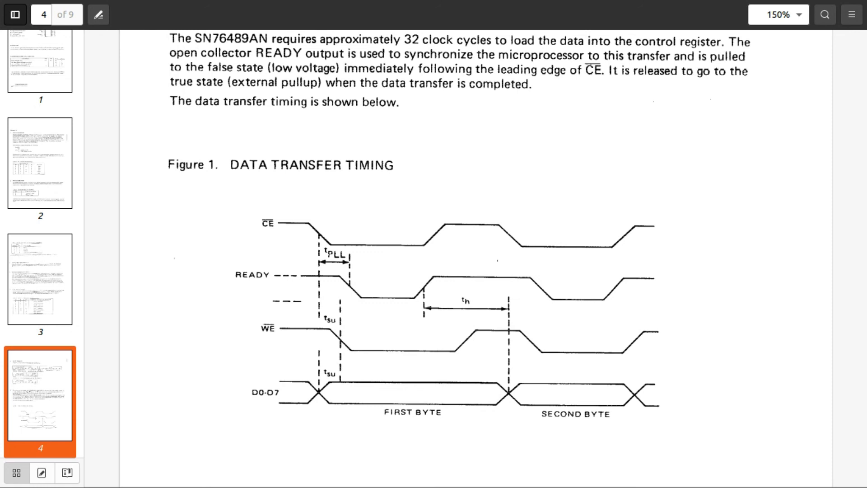
scroll(down, 3)
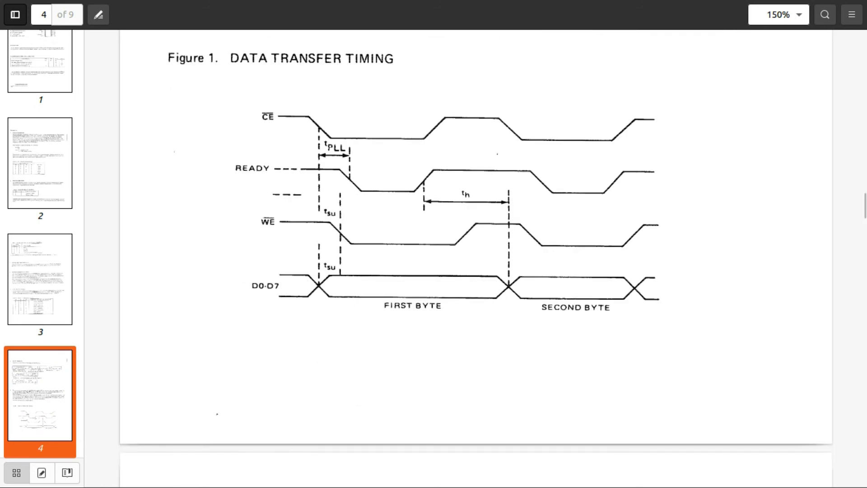
- Scroll through the function table and pin assignment table on pages 5–6
scroll(down, 3)
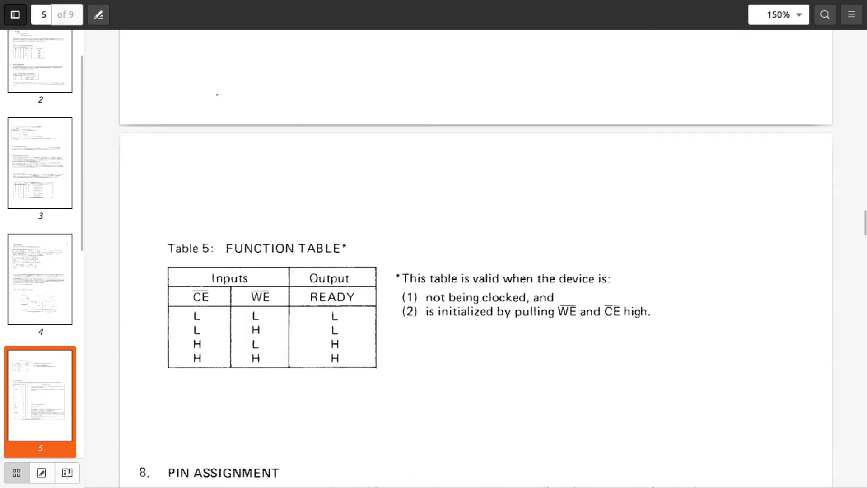
scroll(down, 3)
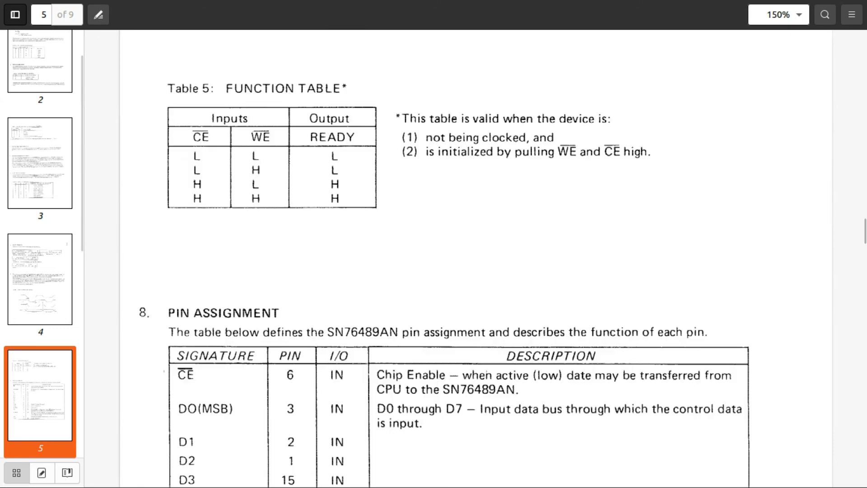
scroll(down, 3)
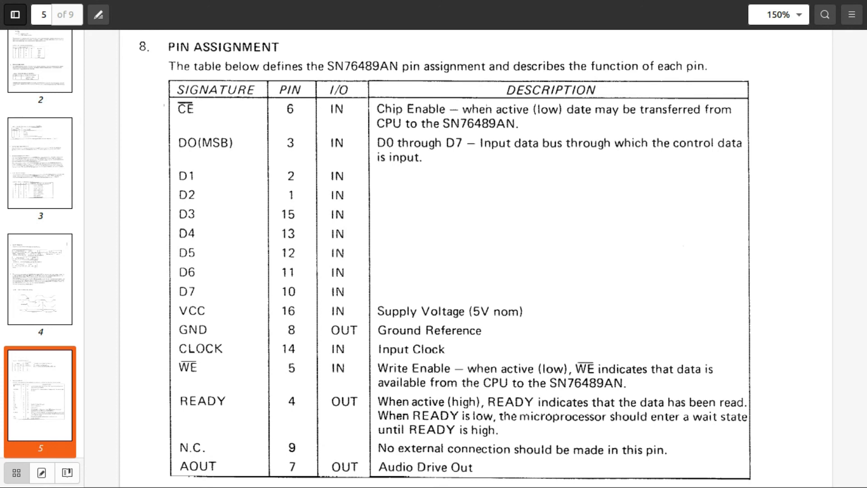
scroll(down, 3)
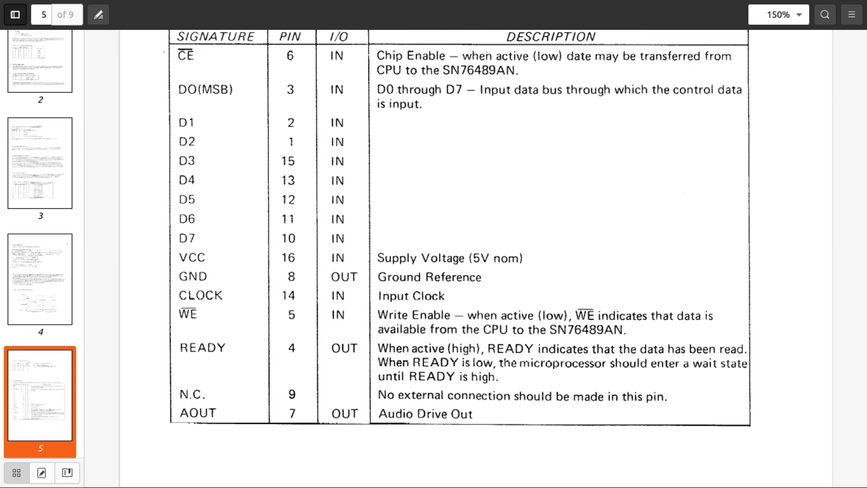
scroll(down, 3)
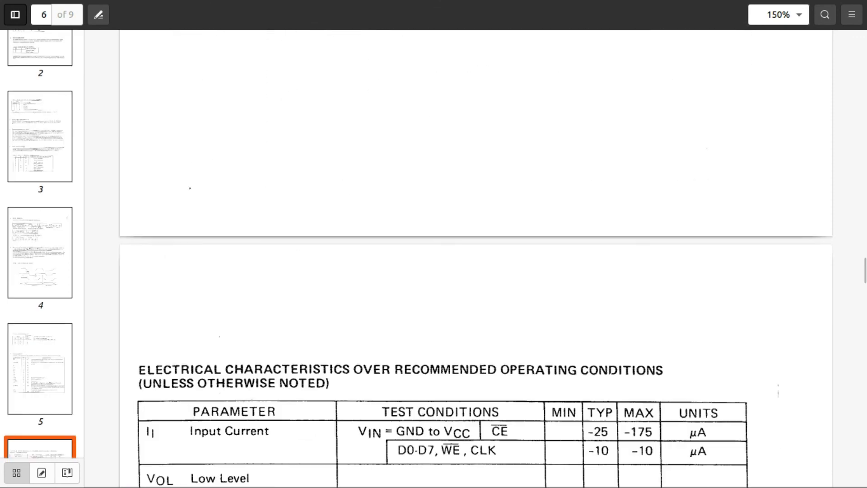
scroll(down, 3)
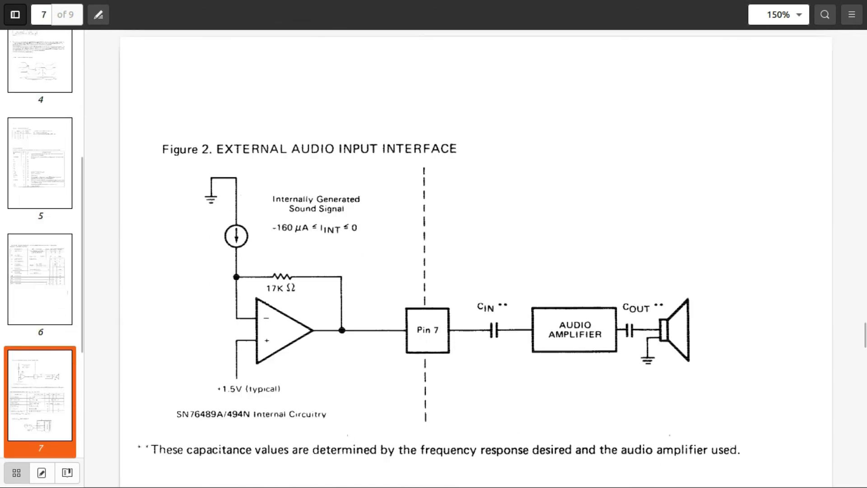
- Continue past the test circuit figures to the Block Diagram Description on page 8
scroll(down, 3)
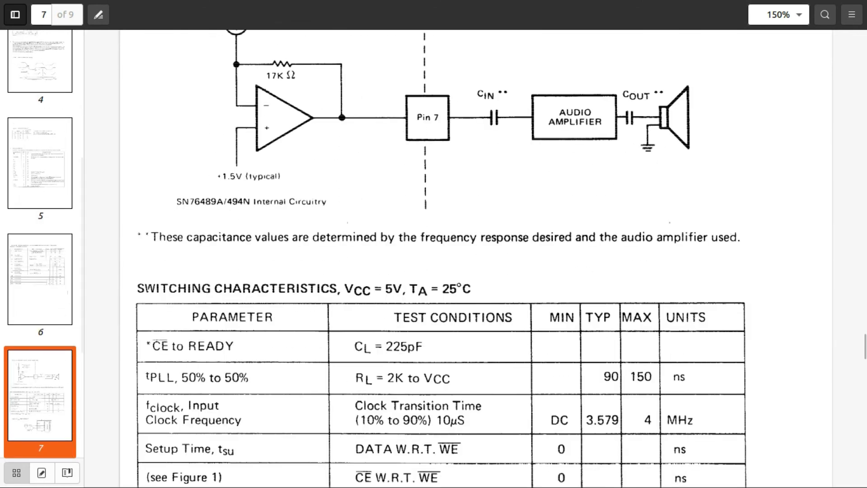
scroll(down, 3)
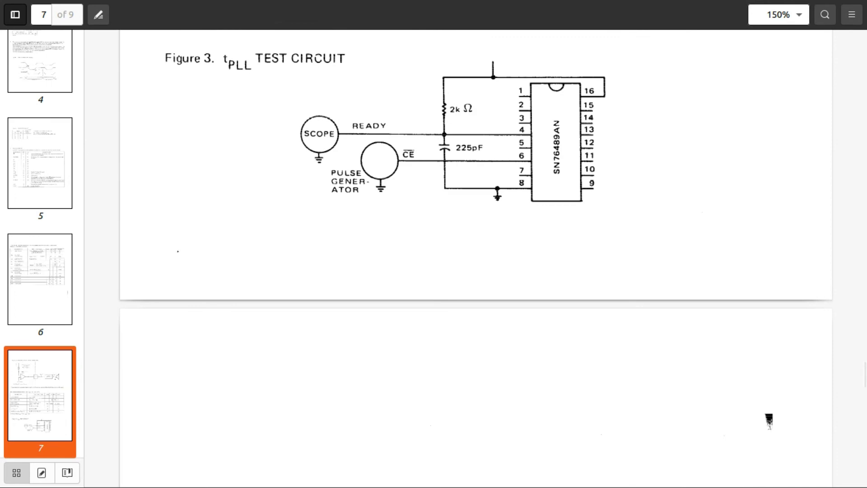
scroll(down, 3)
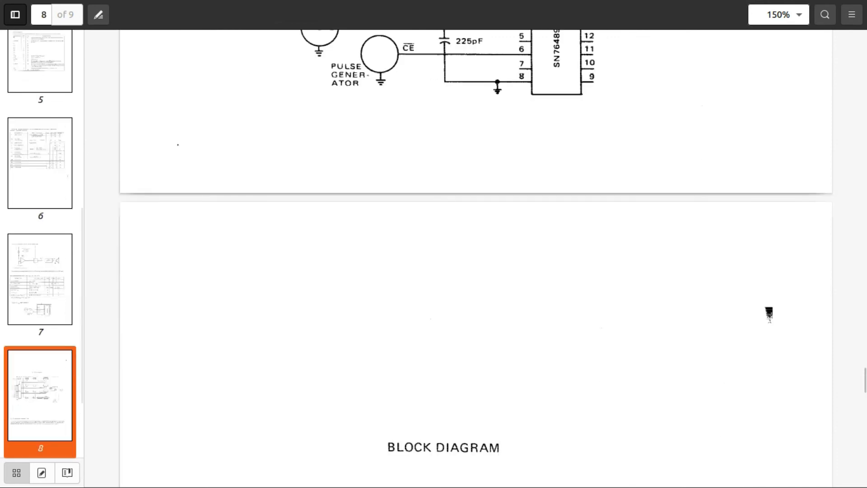
scroll(down, 3)
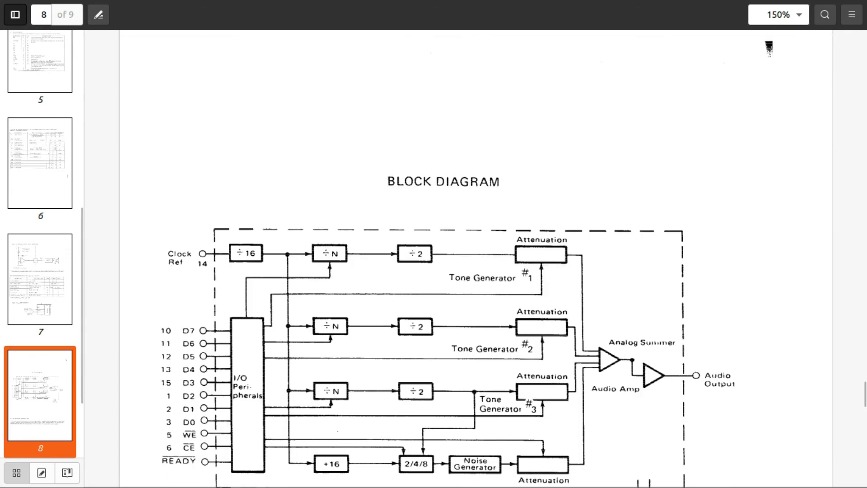
scroll(down, 3)
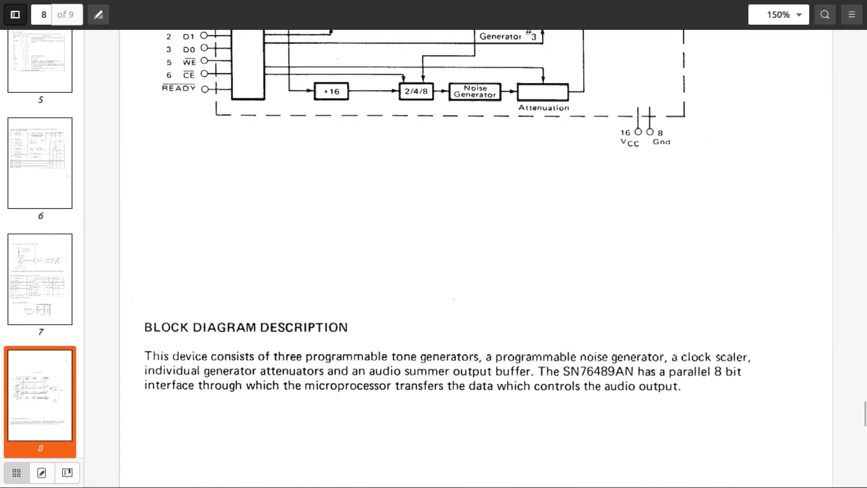